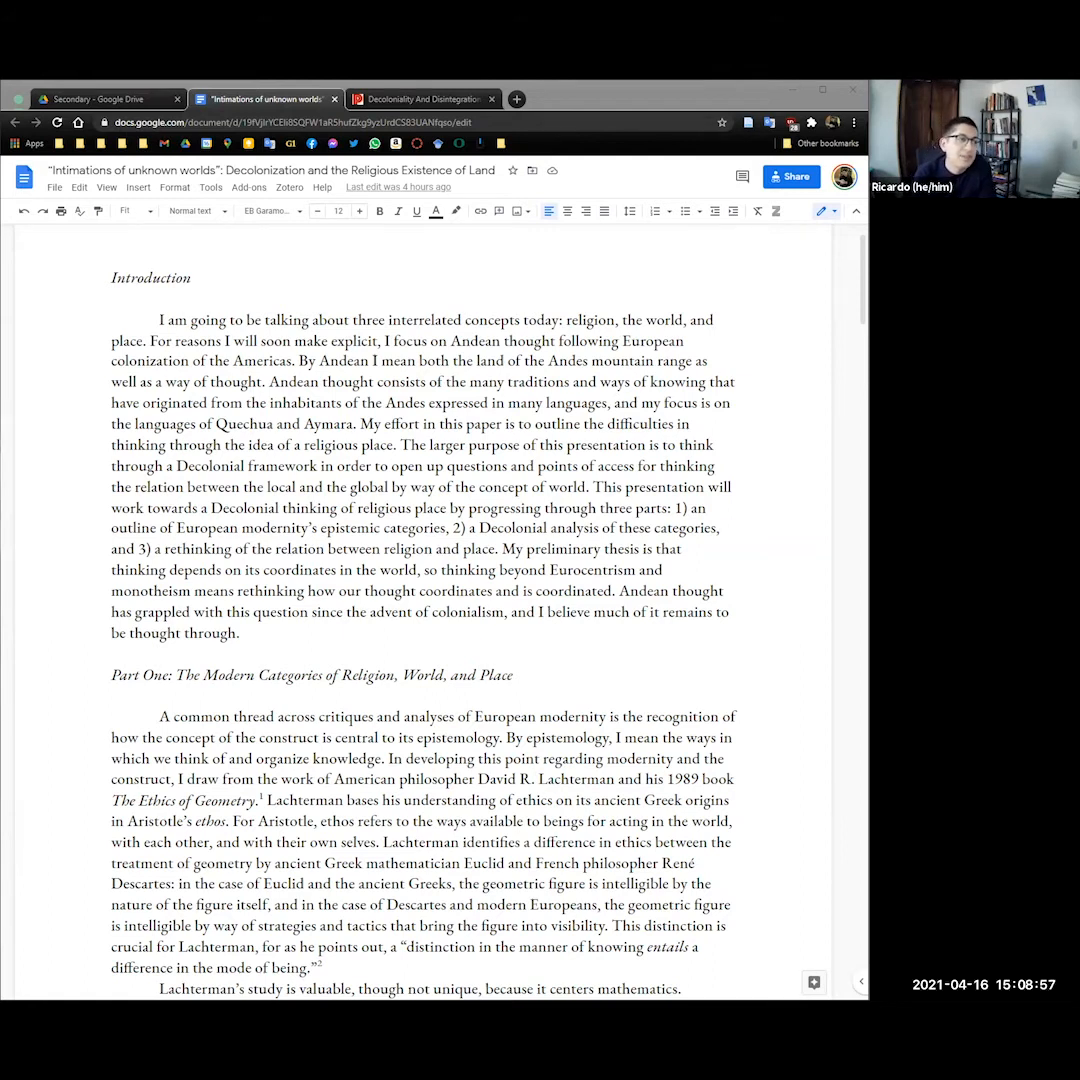
scroll("down", 3)
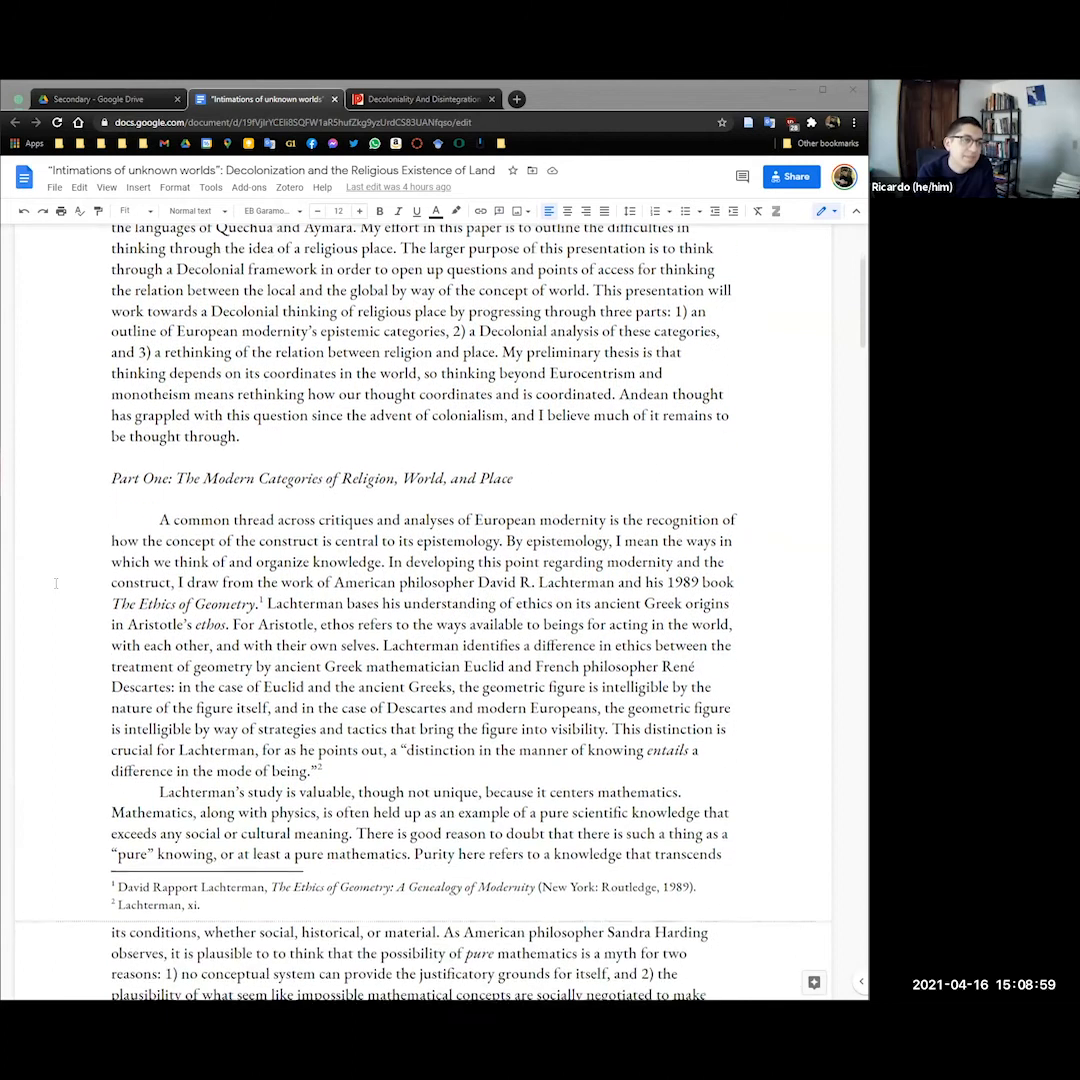
scroll("down", 3)
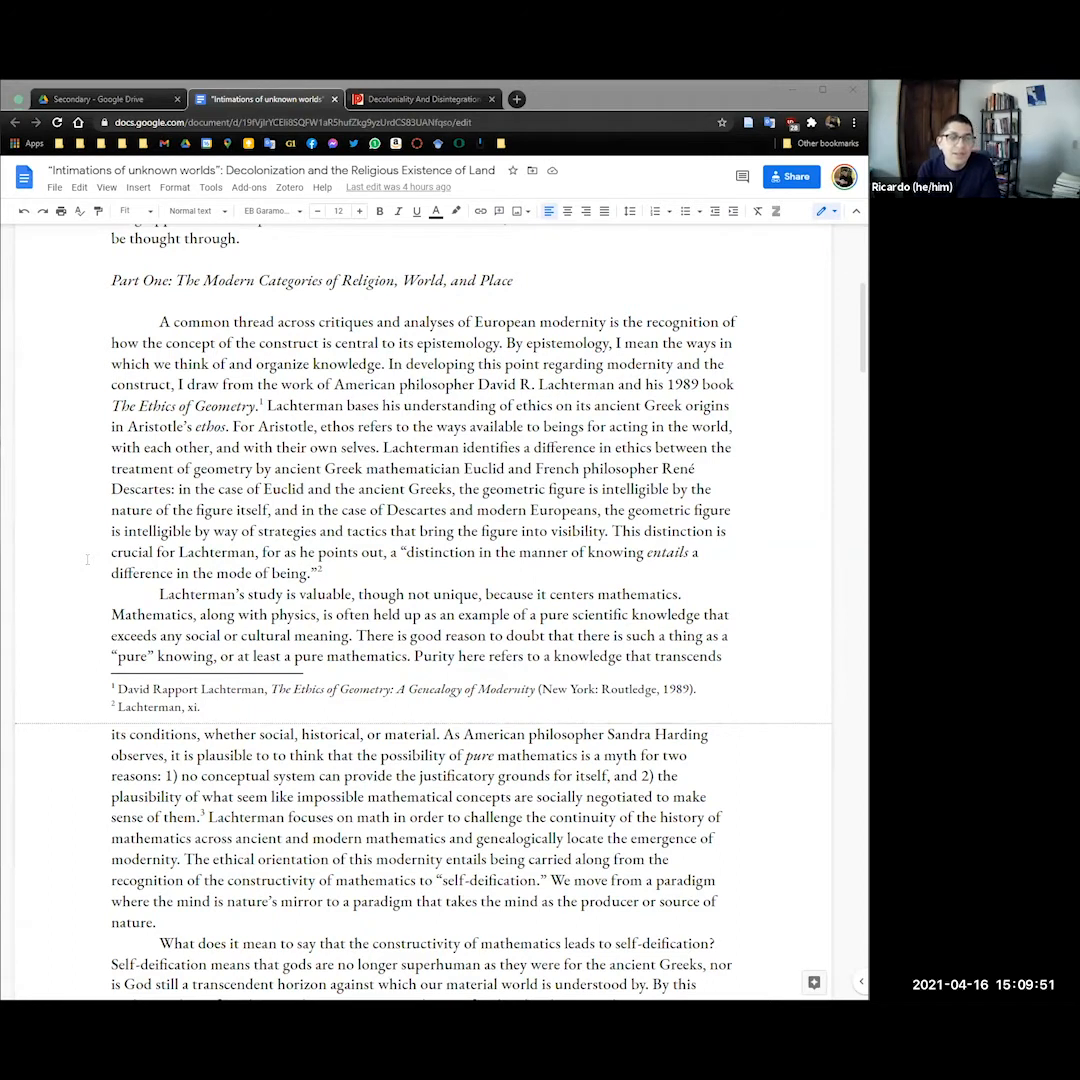
scroll("down", 3)
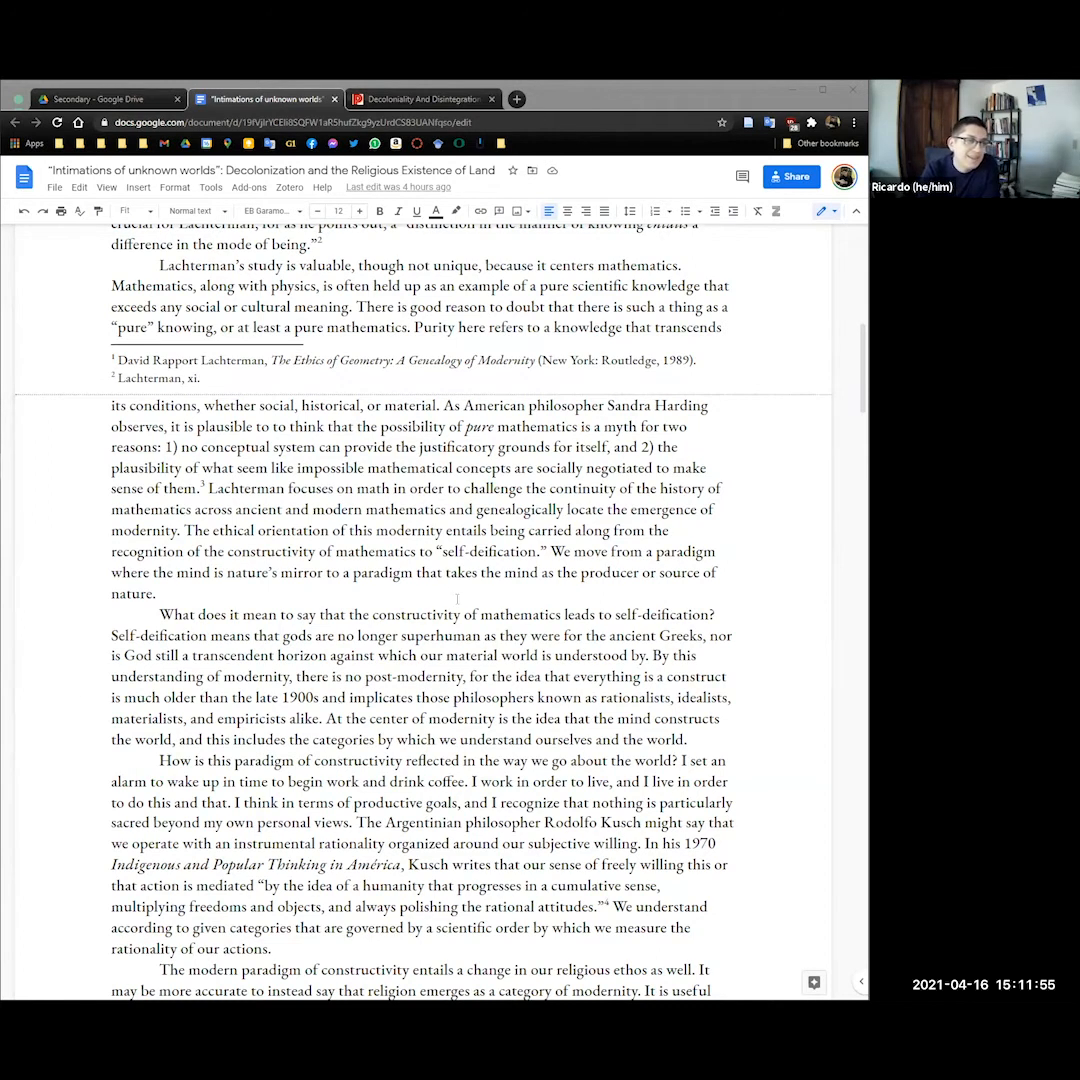
scroll("down", 3)
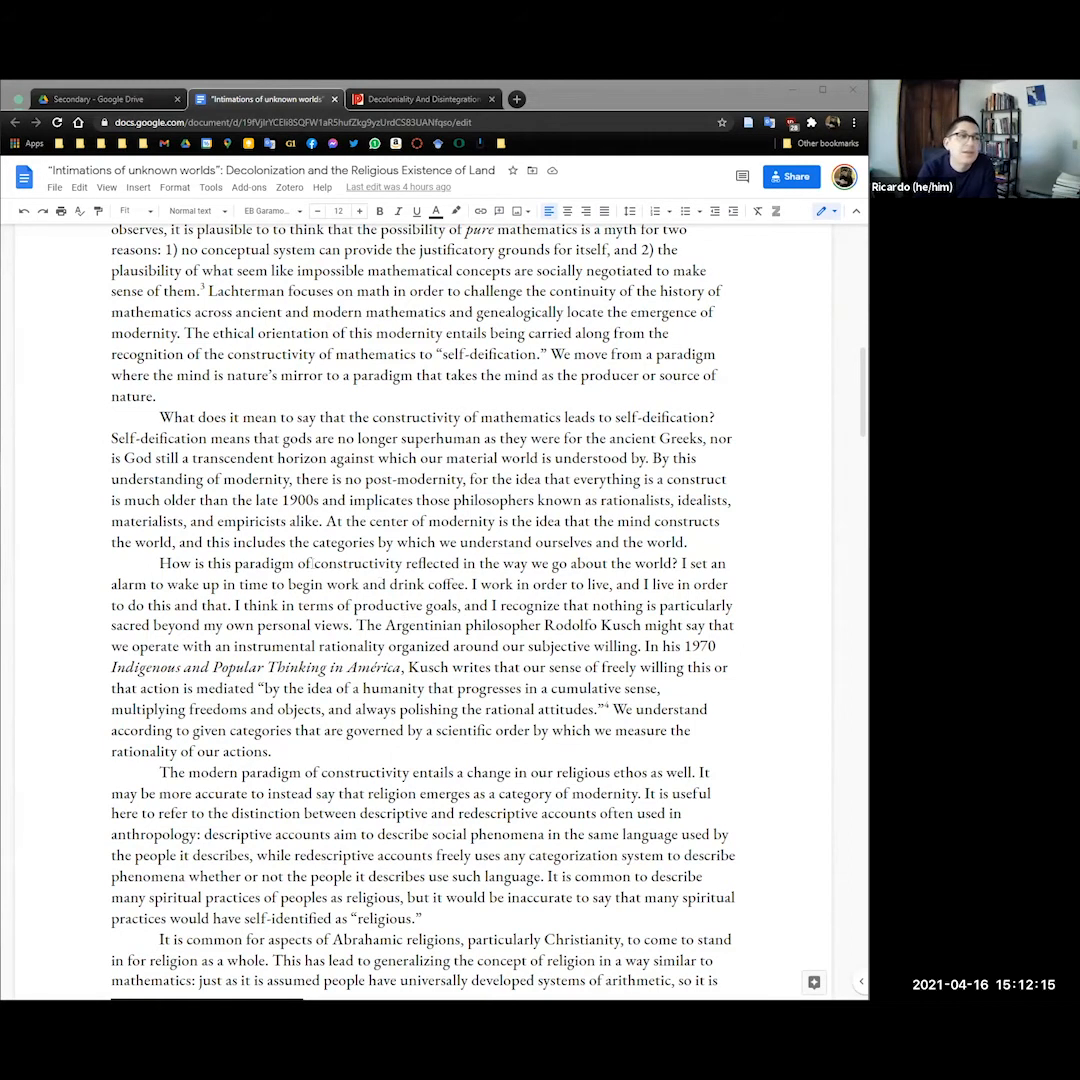
scroll("down", 3)
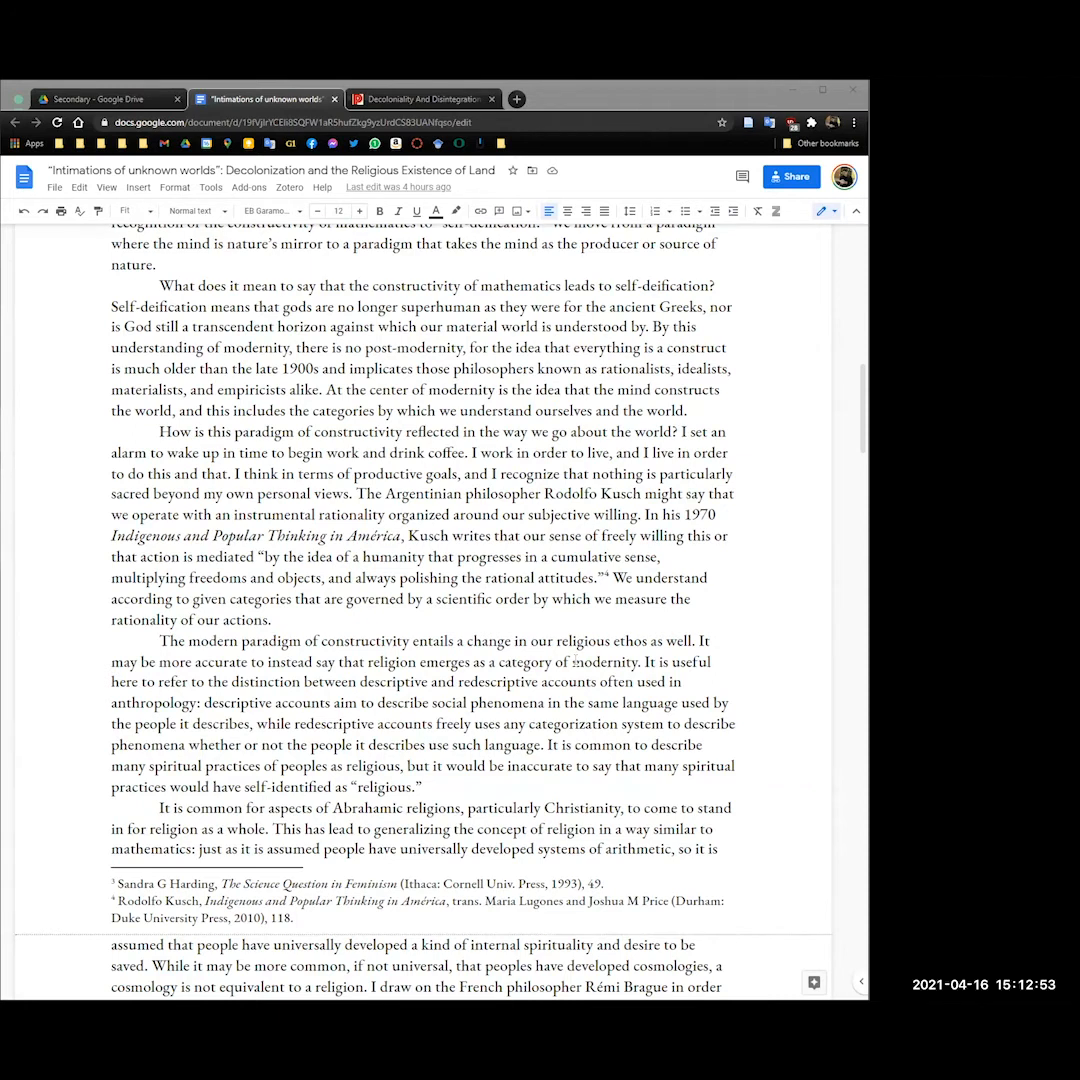
scroll("down", 3)
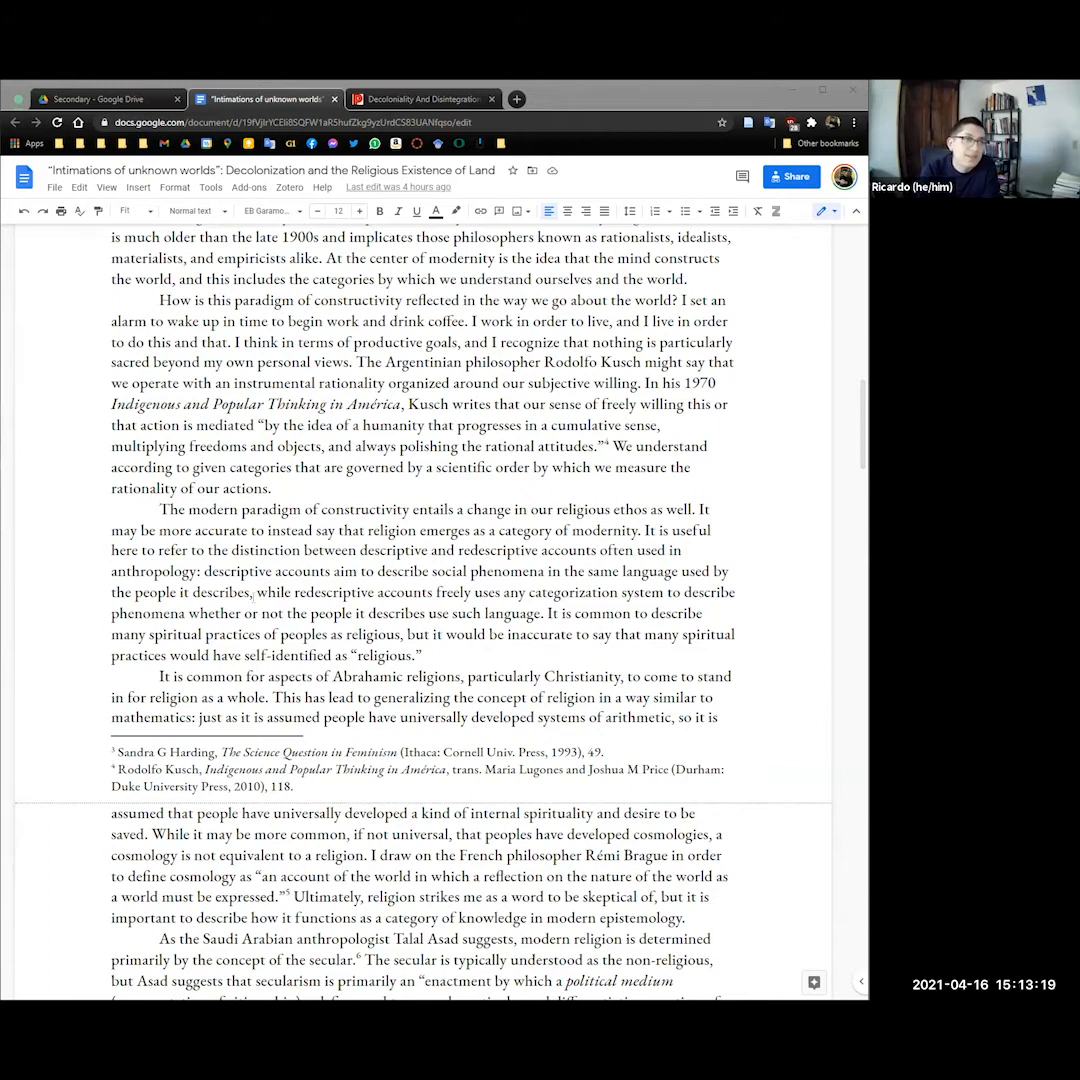
scroll("down", 3)
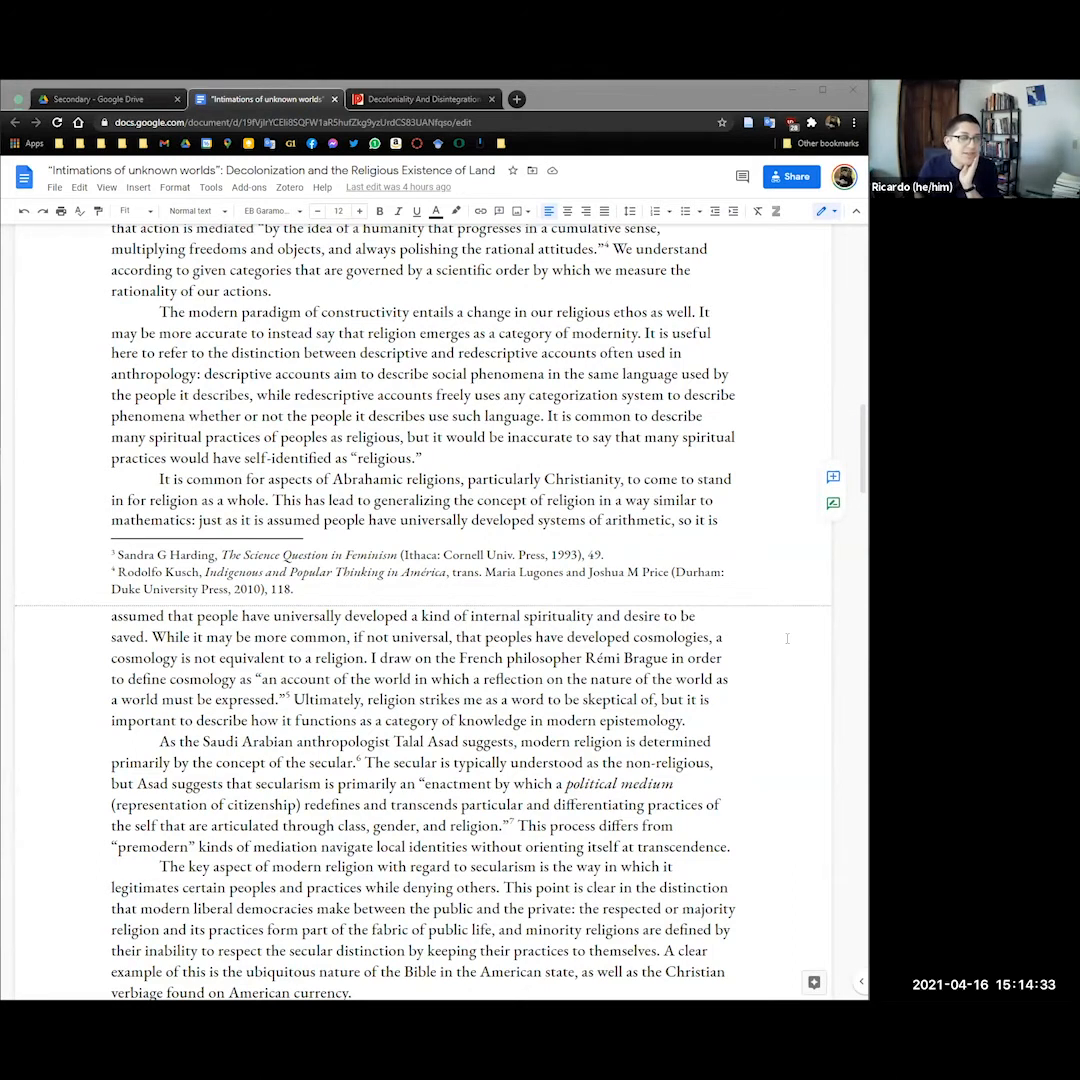
scroll("down", 3)
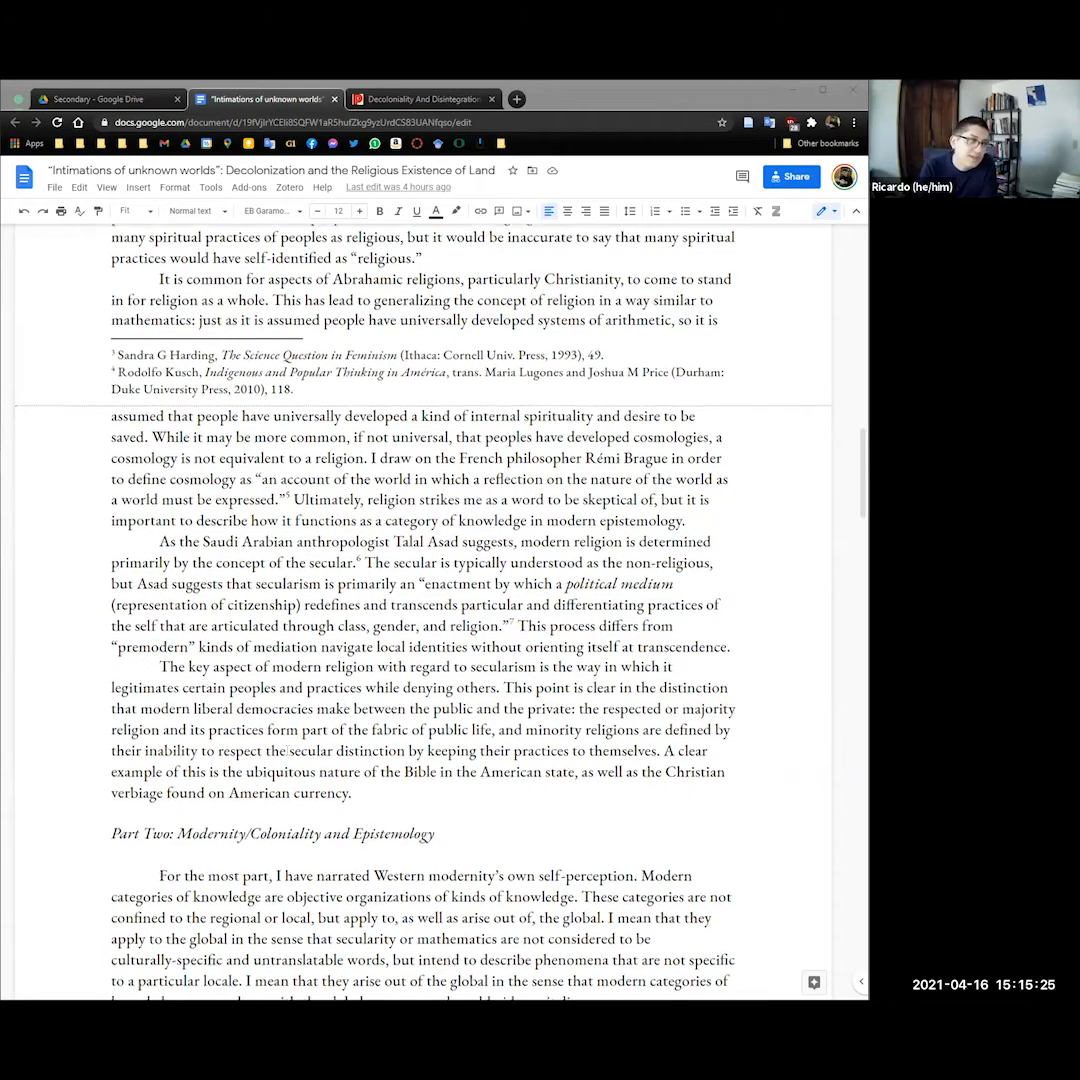
scroll("down", 3)
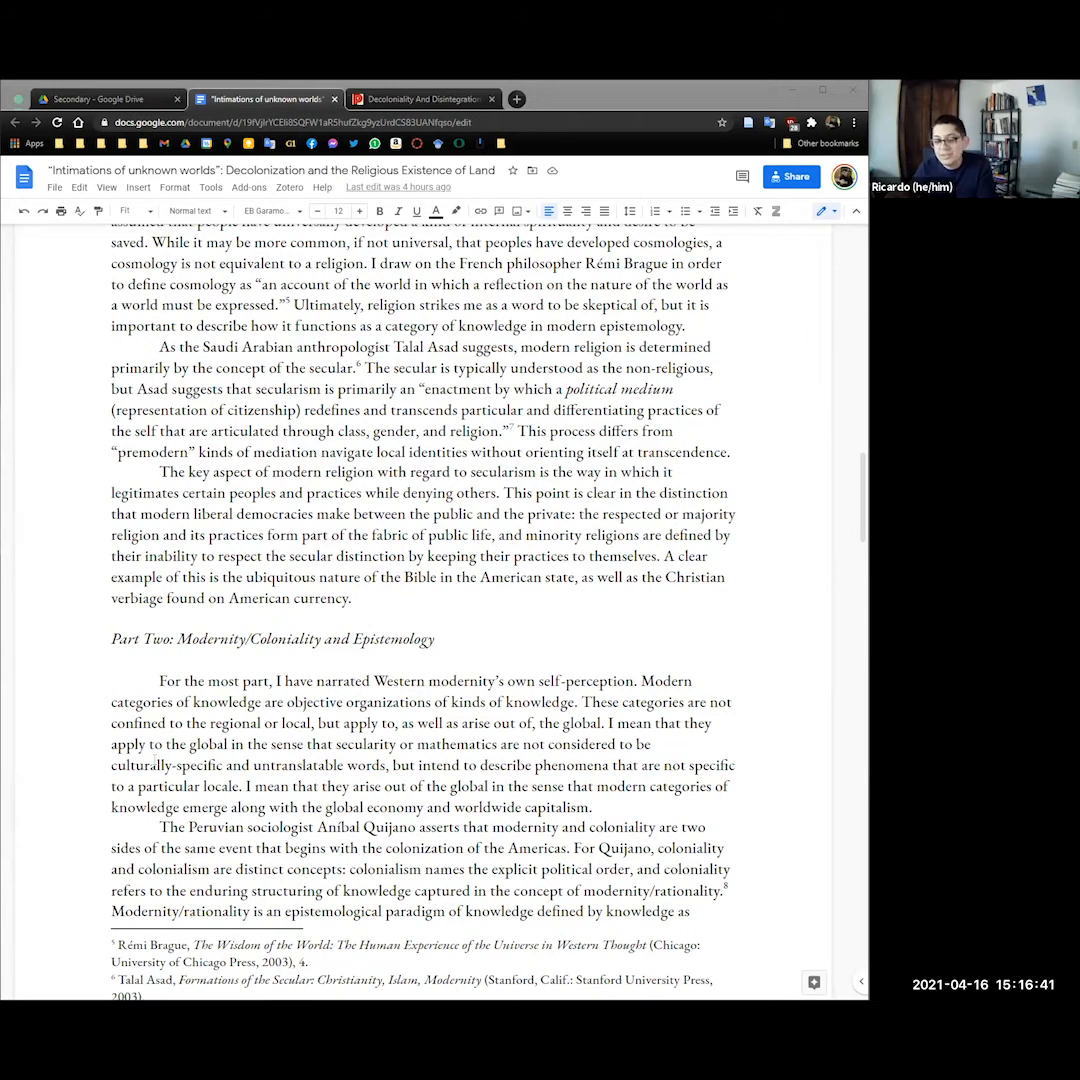
scroll("down", 3)
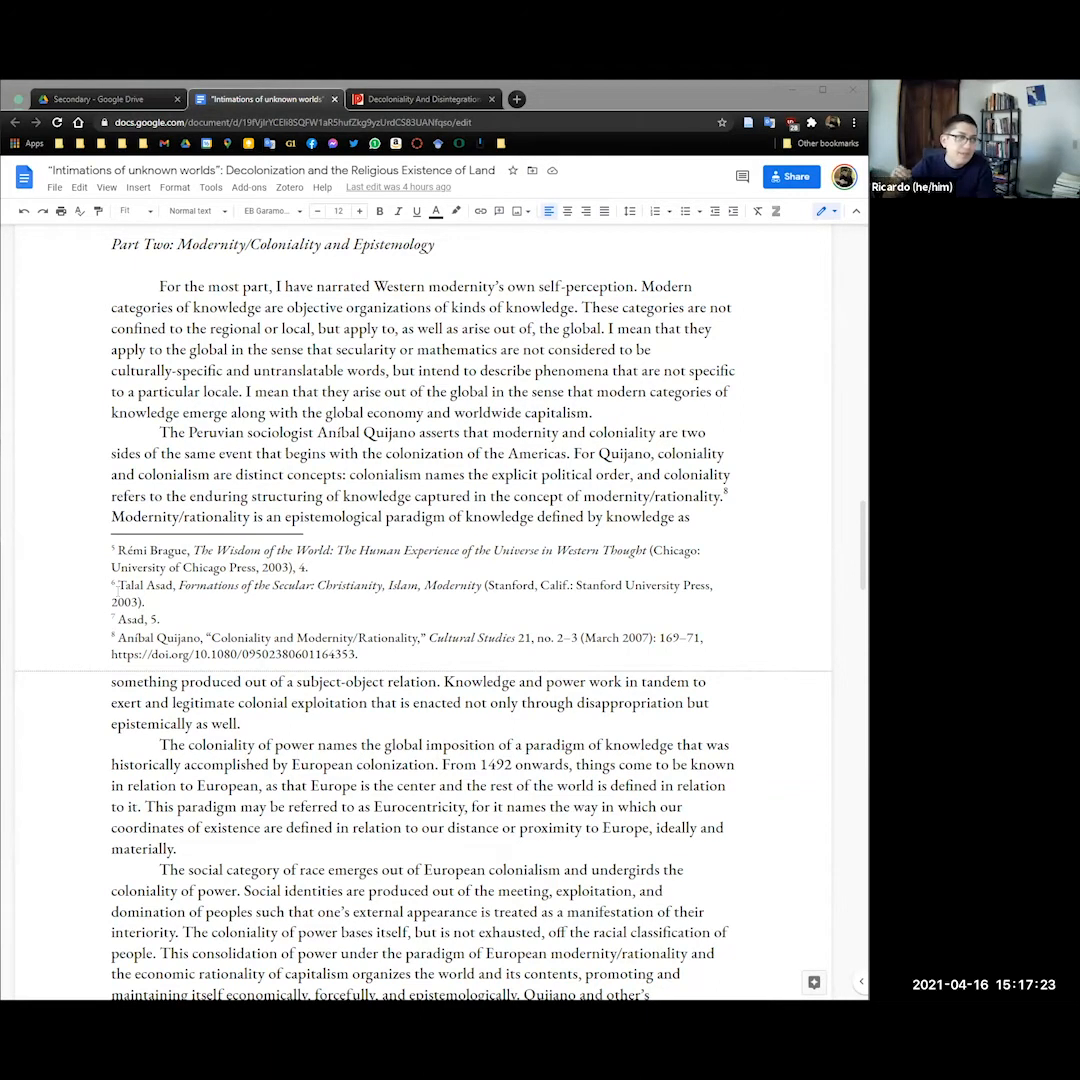
scroll("down", 3)
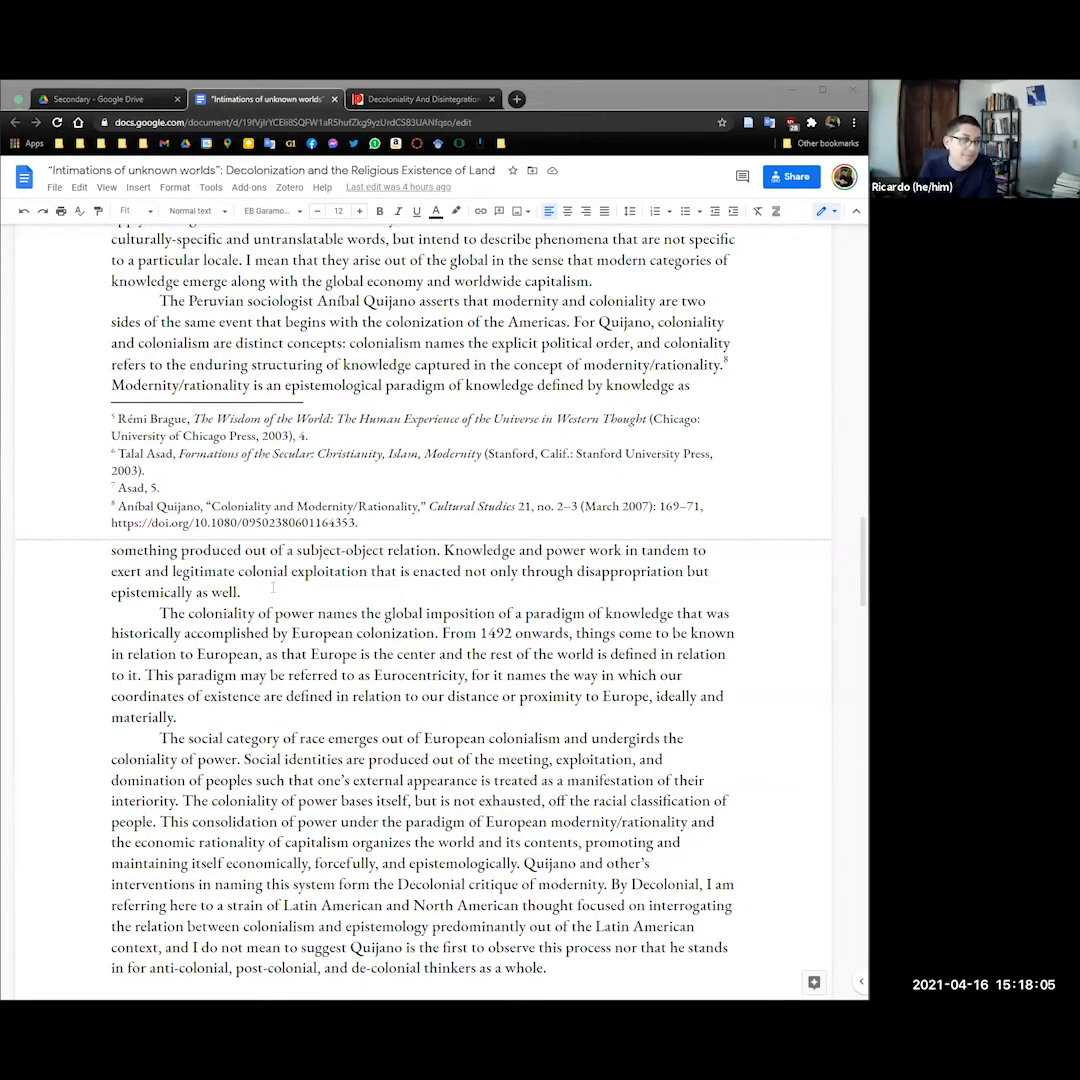
scroll("down", 3)
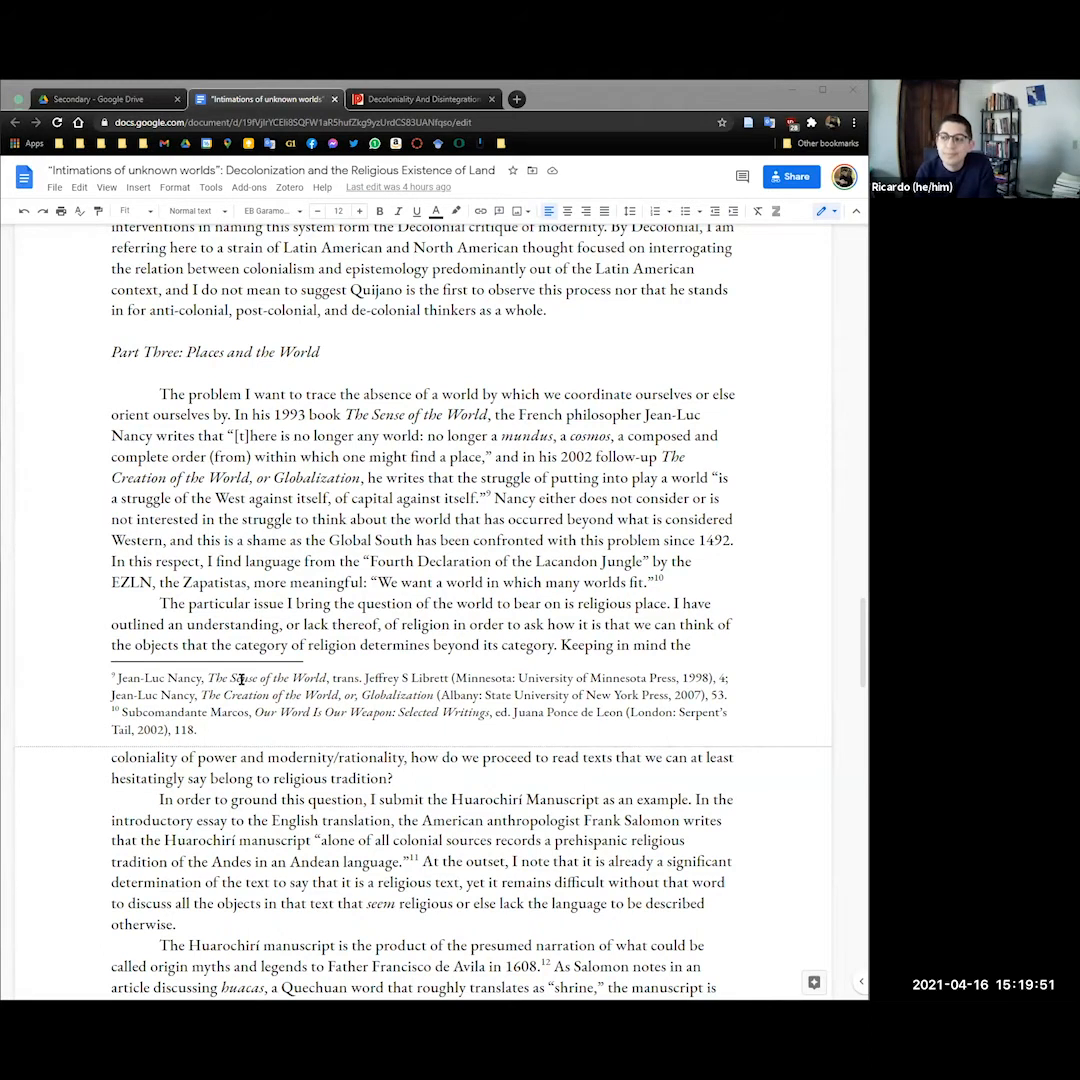
scroll("down", 3)
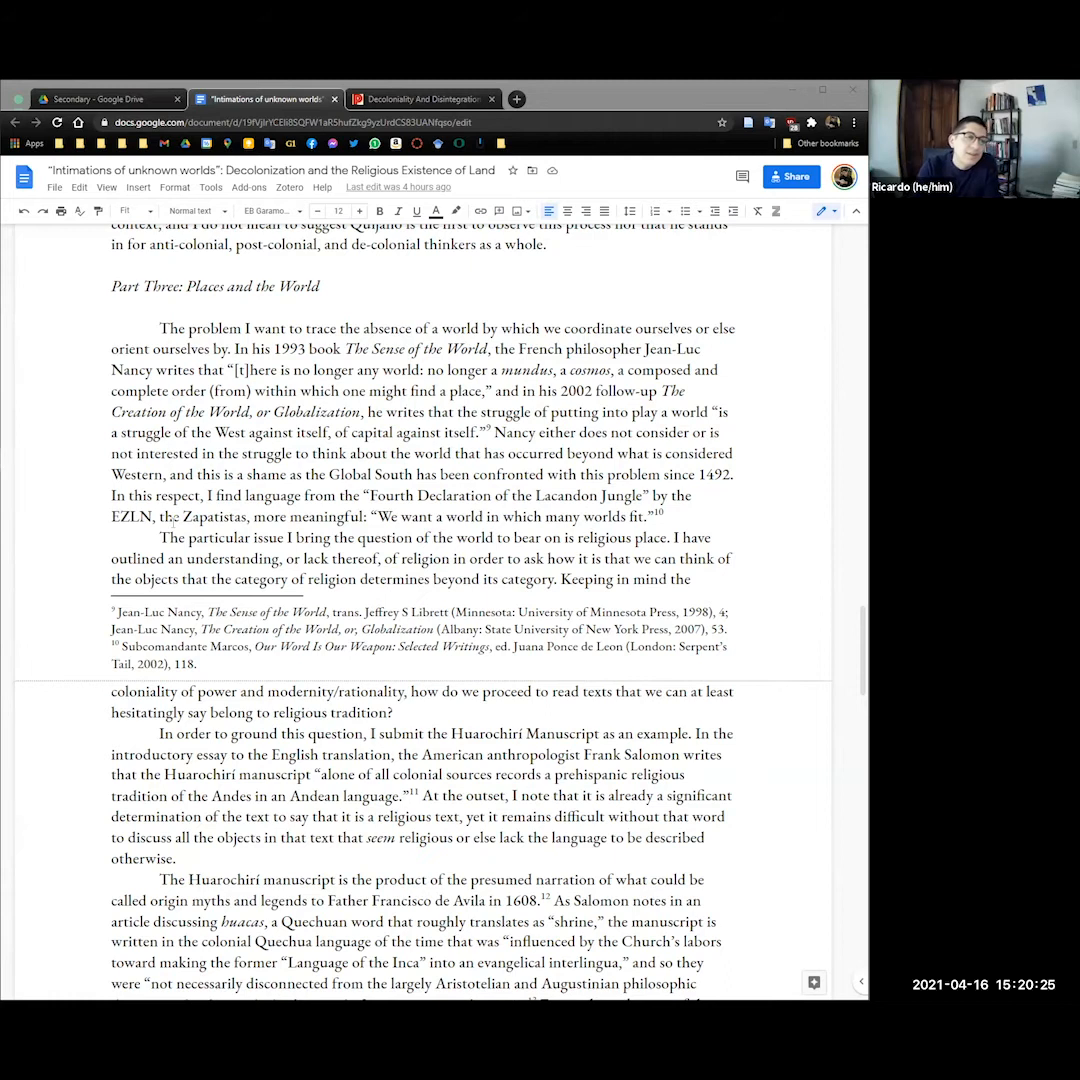
scroll("down", 3)
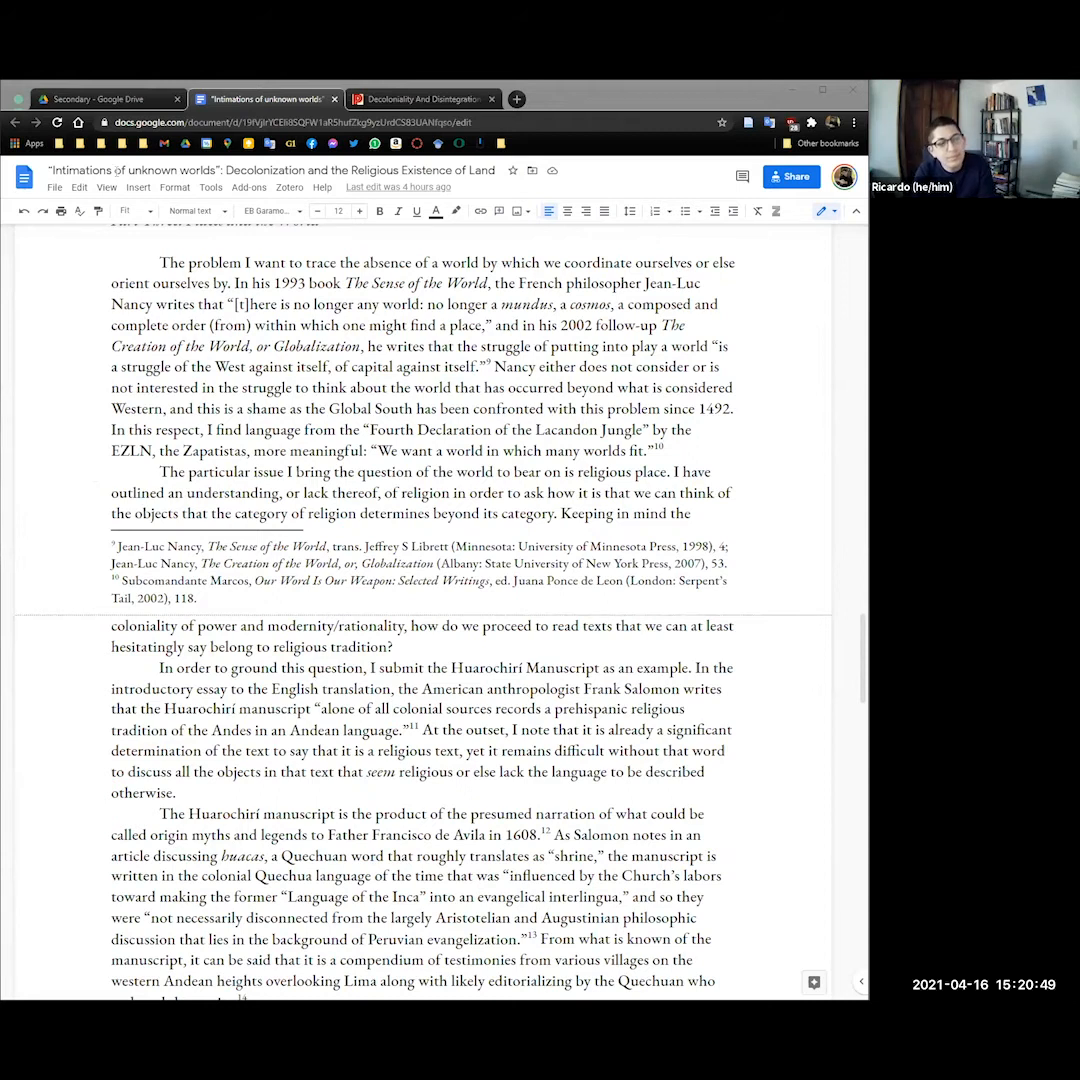
scroll("down", 3)
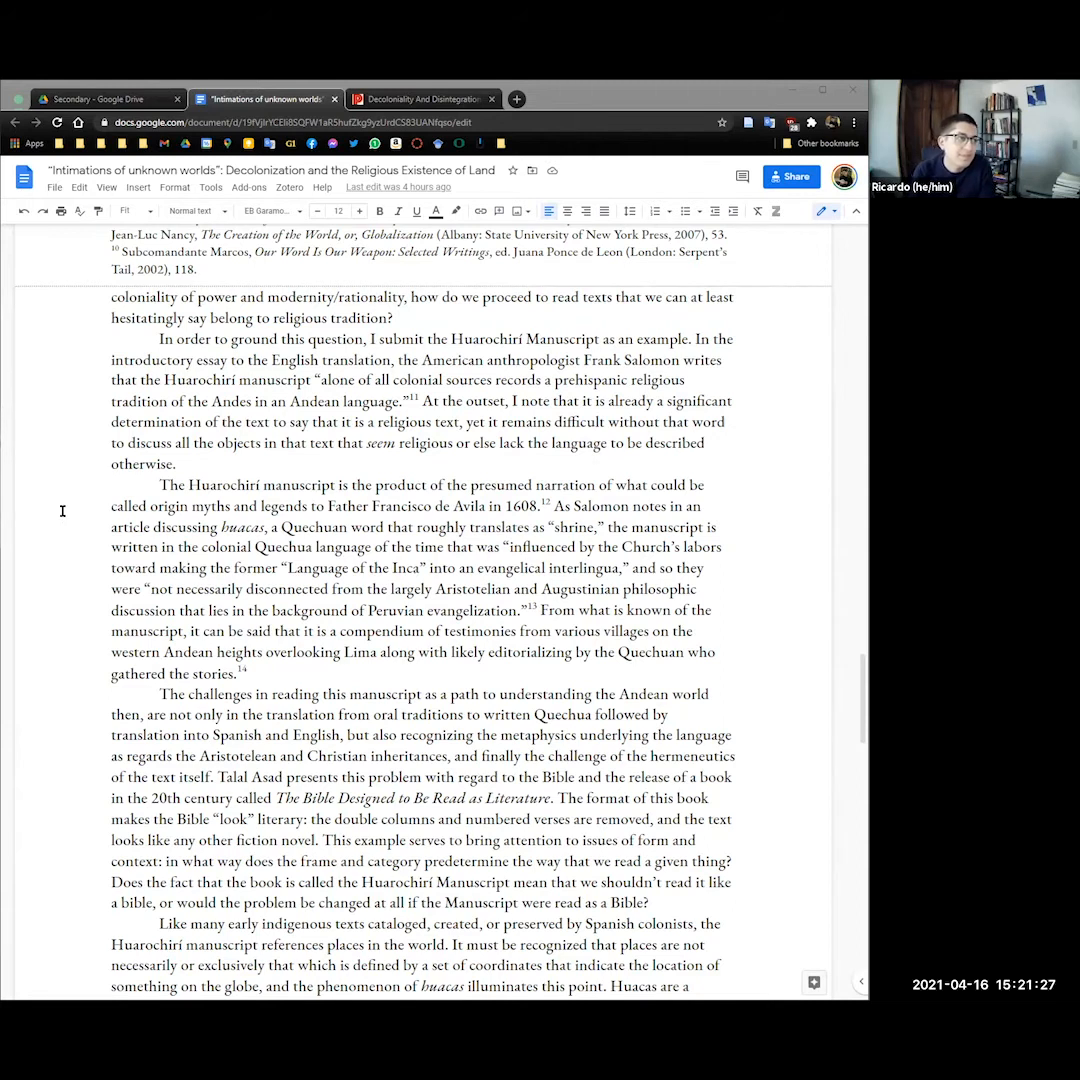
scroll("down", 3)
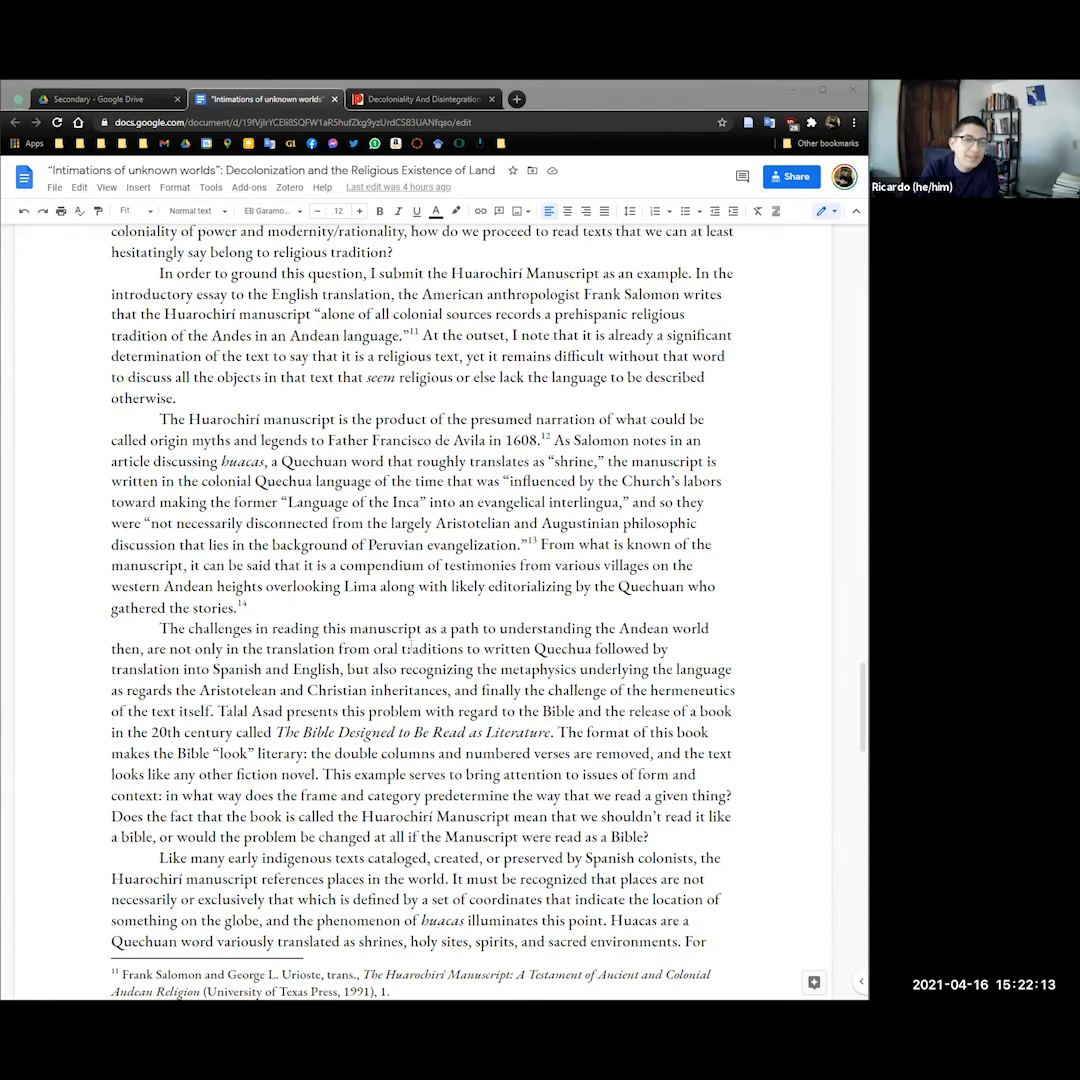
scroll("down", 3)
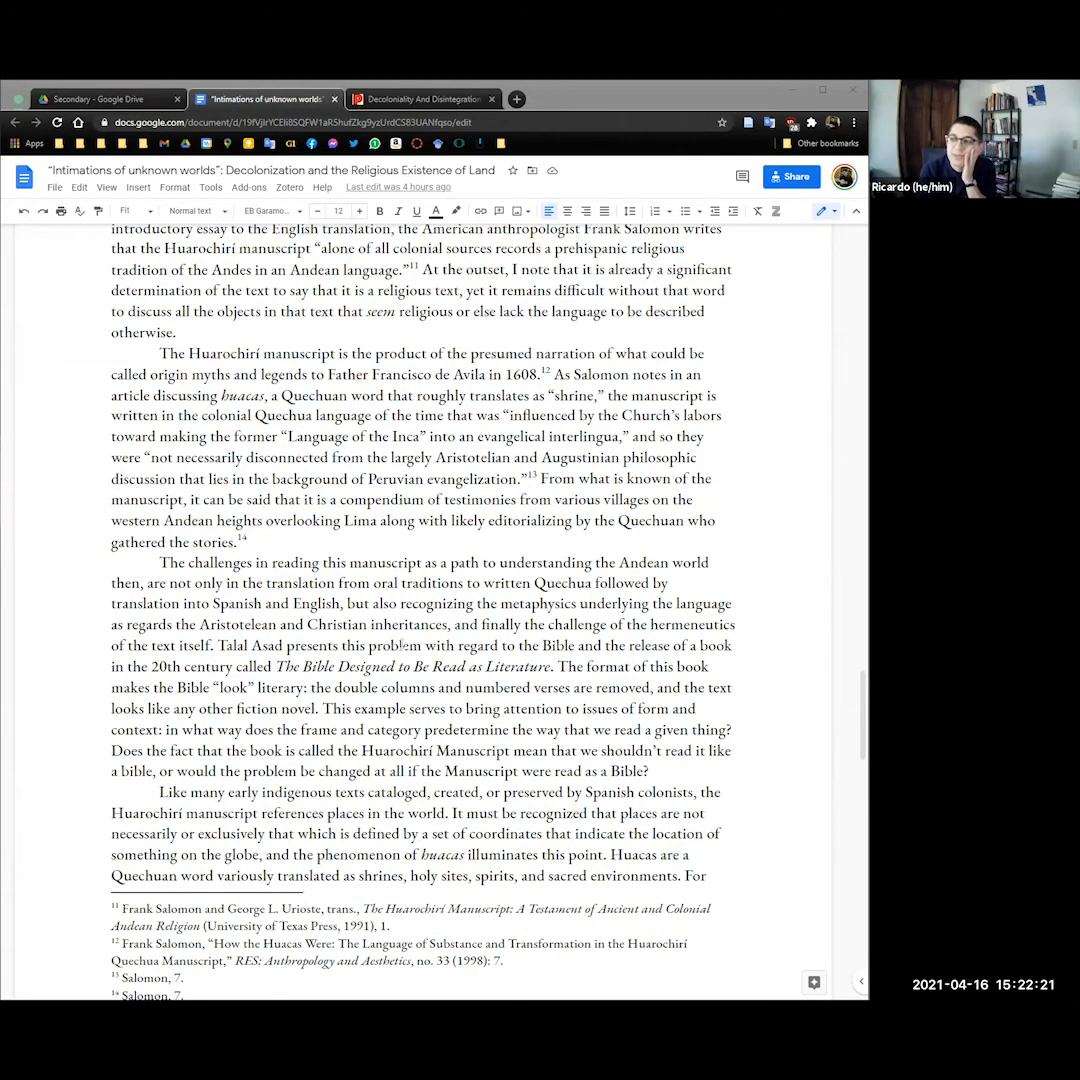
scroll("down", 3)
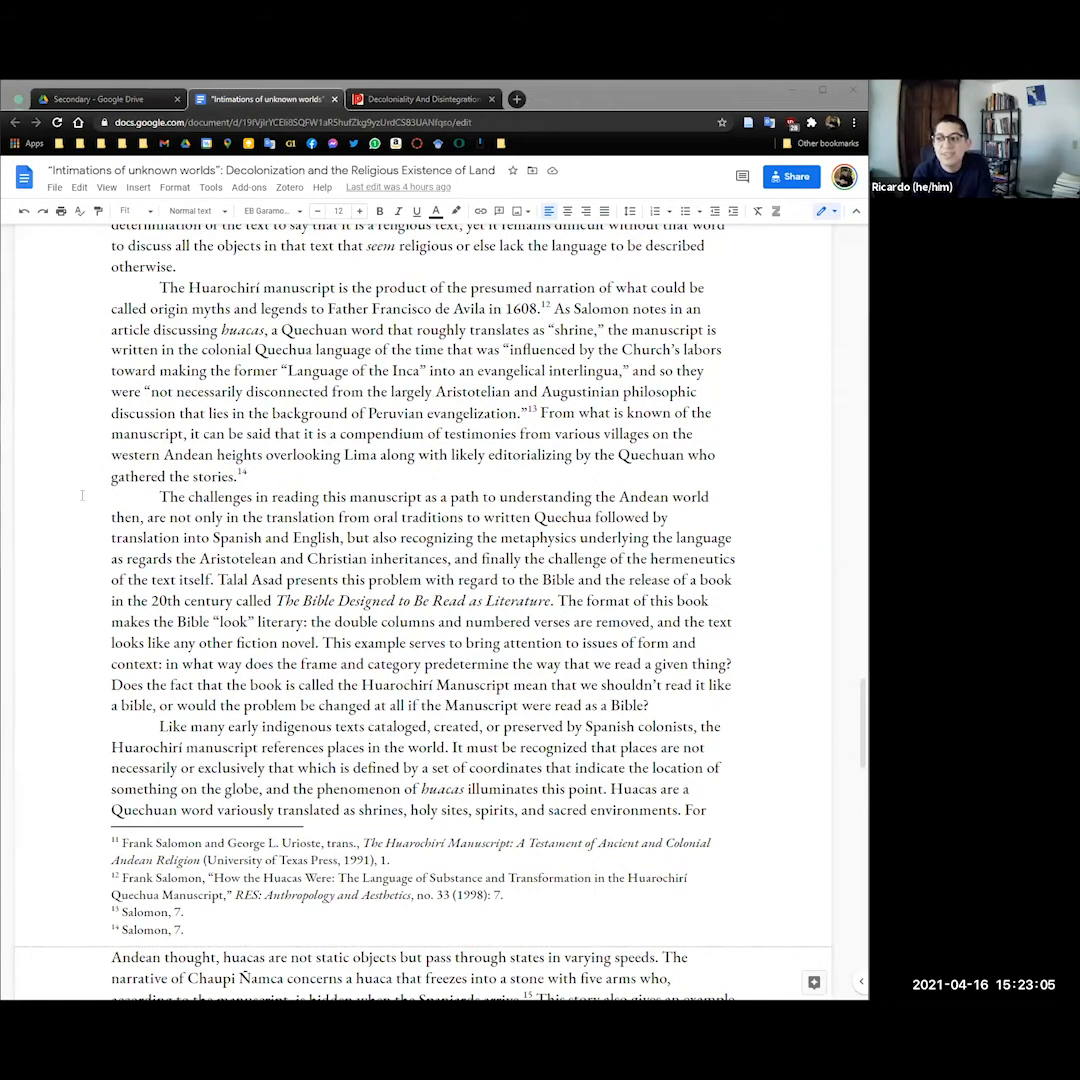
scroll("down", 3)
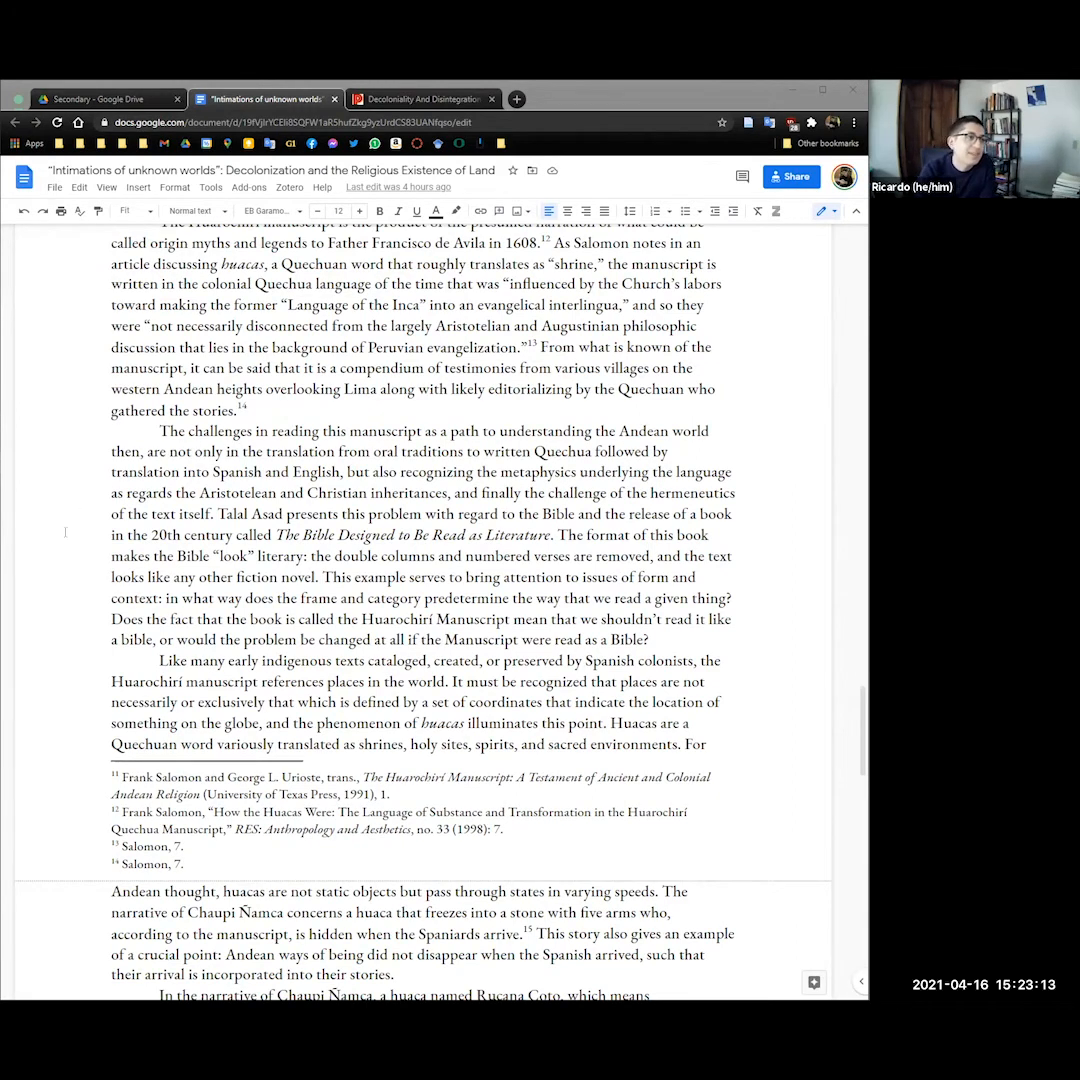
scroll("down", 3)
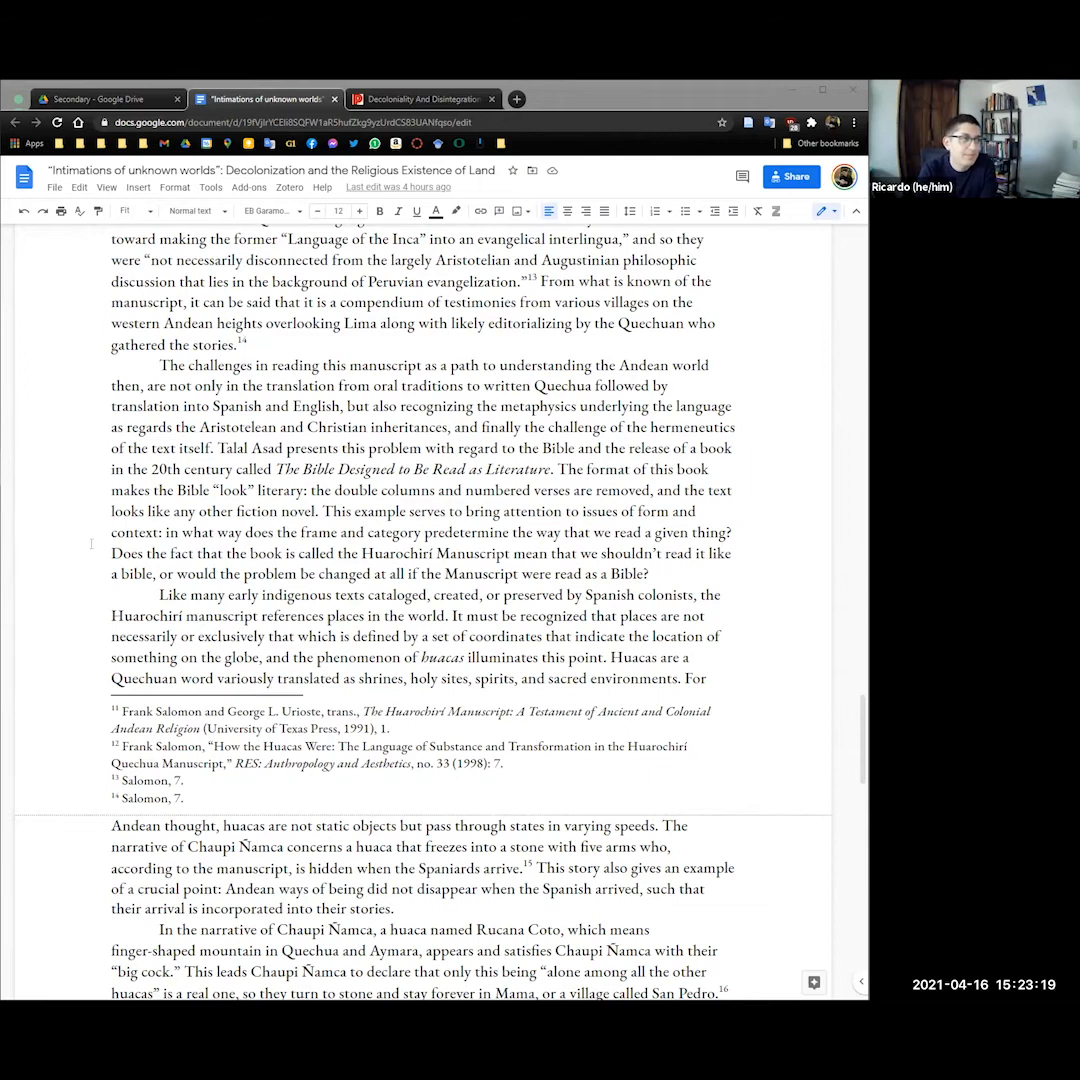
scroll("down", 3)
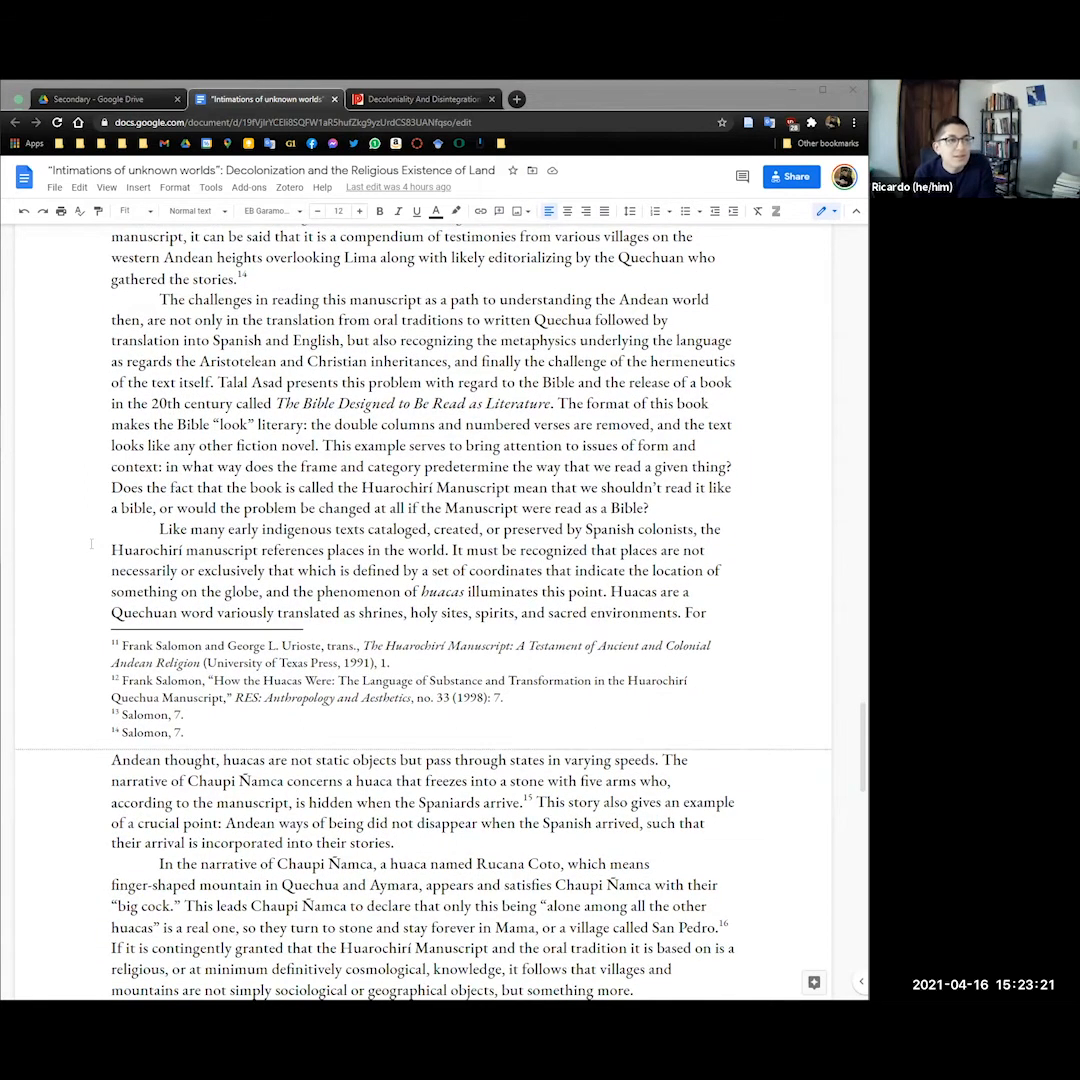
scroll("down", 3)
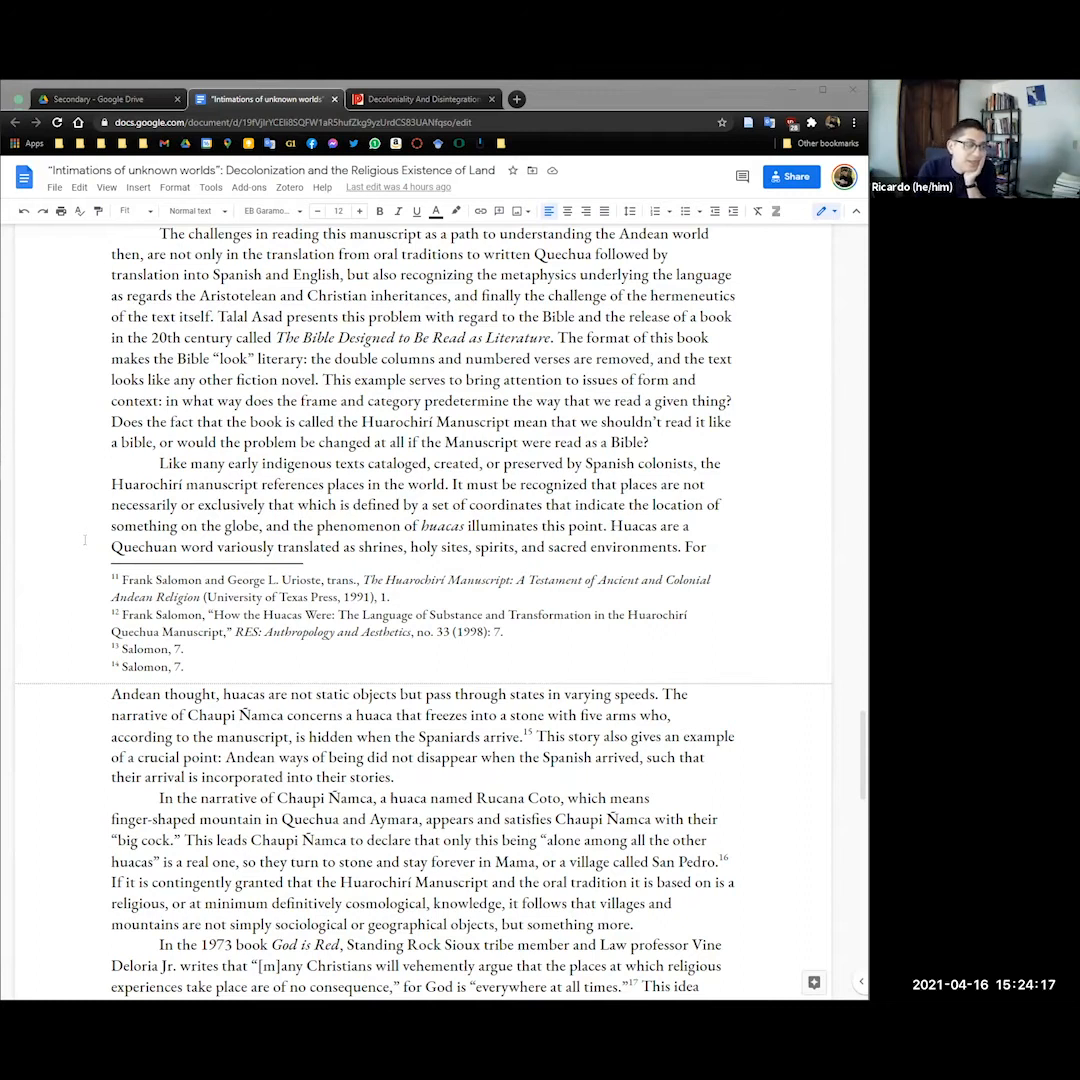
scroll("down", 3)
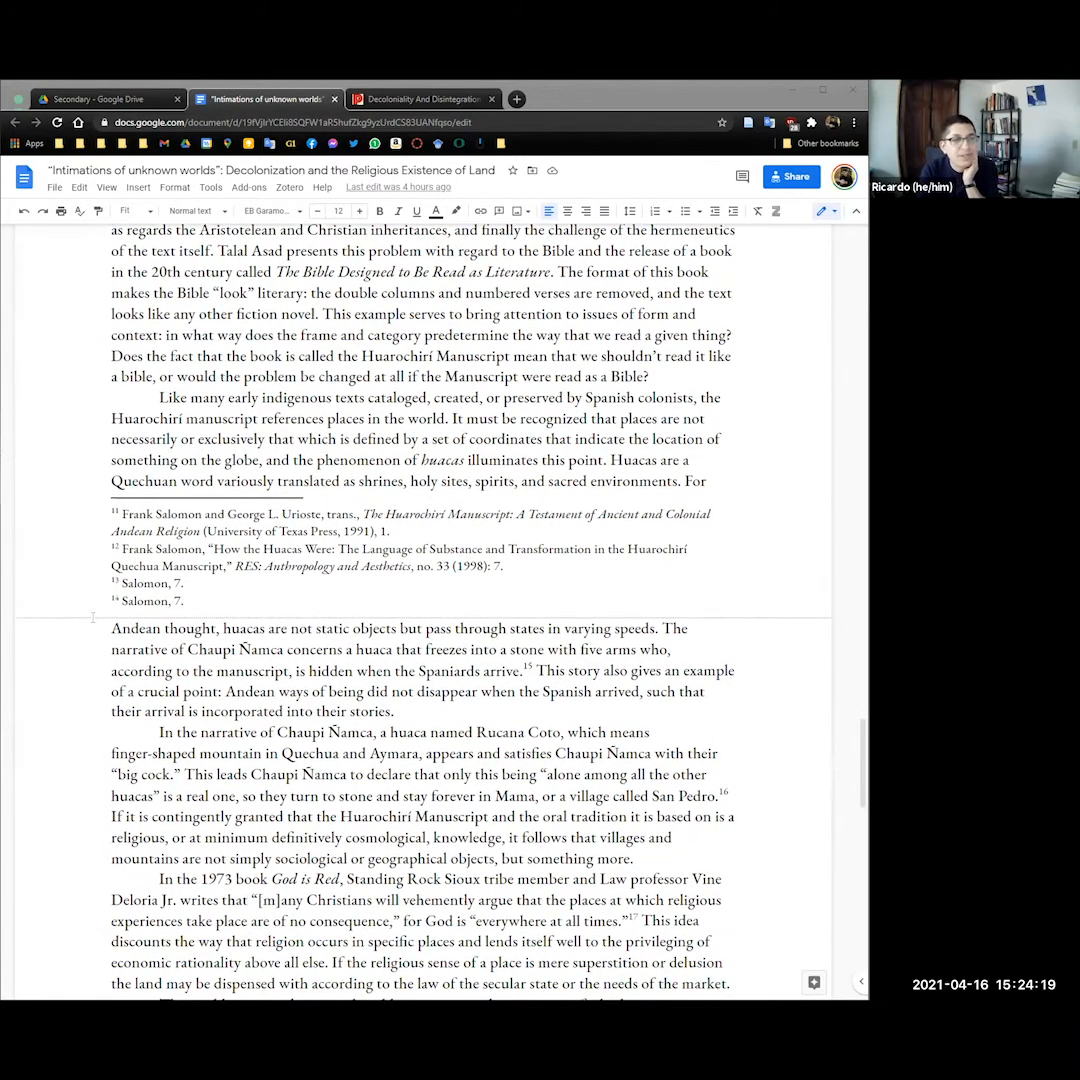
scroll("down", 3)
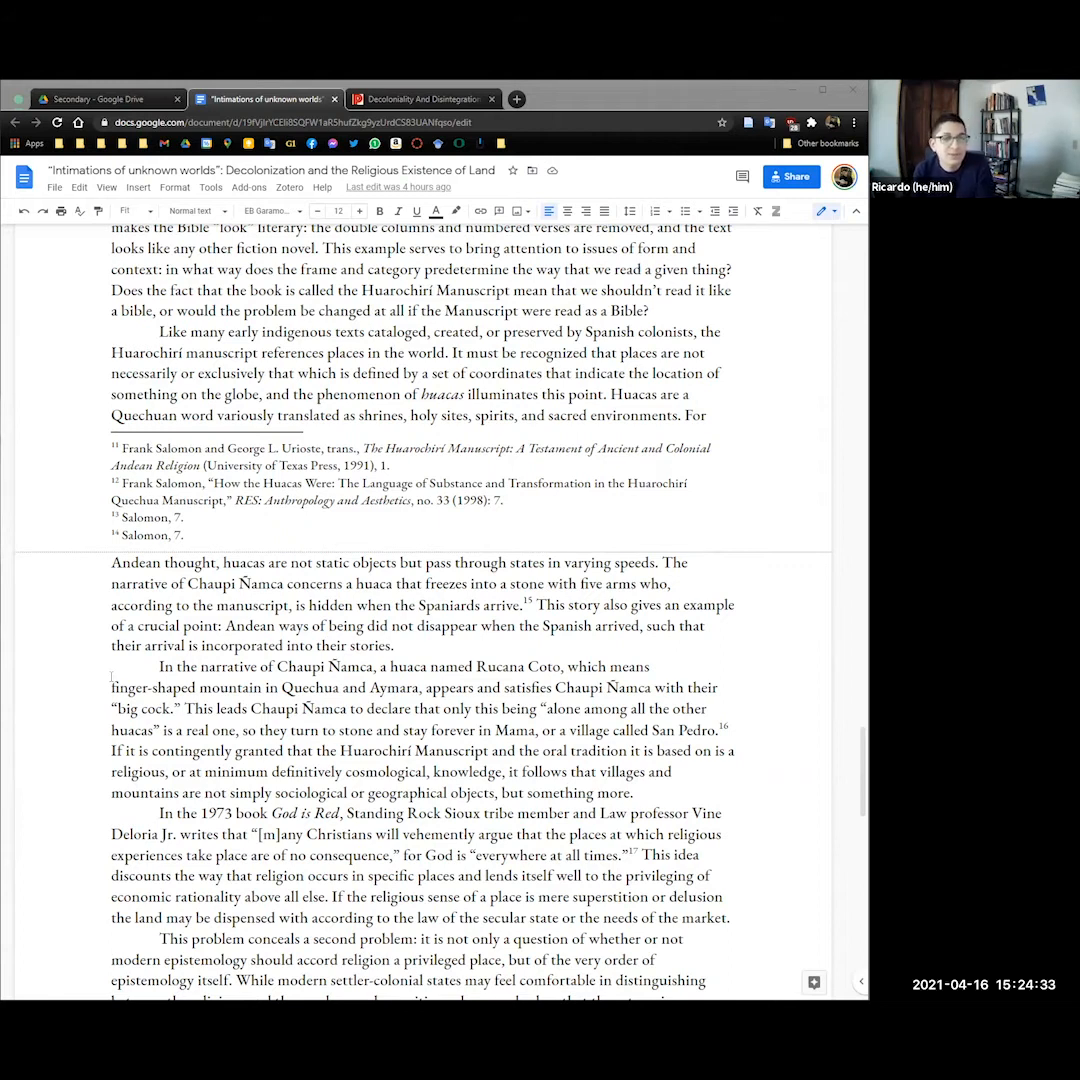
scroll("down", 3)
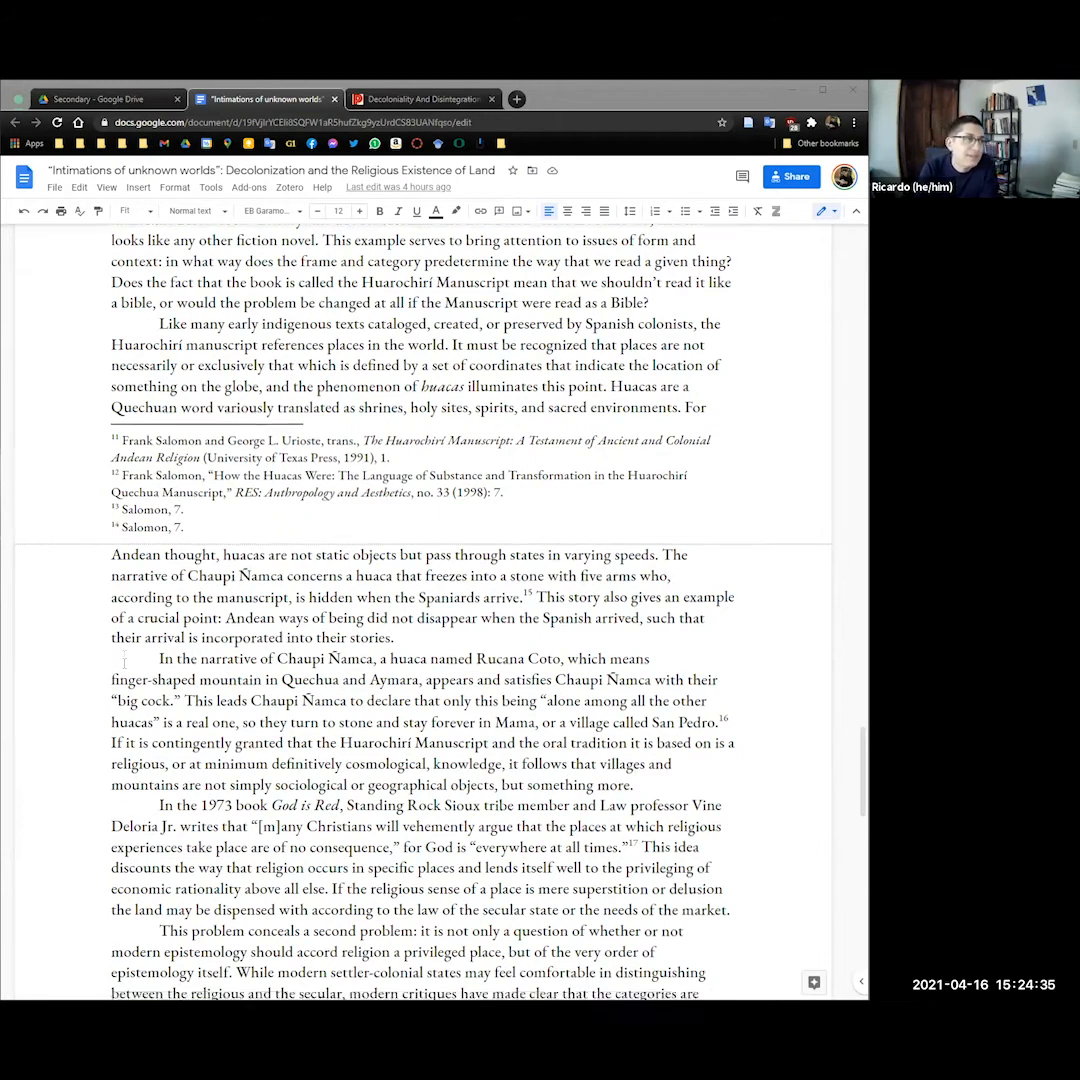
scroll("down", 3)
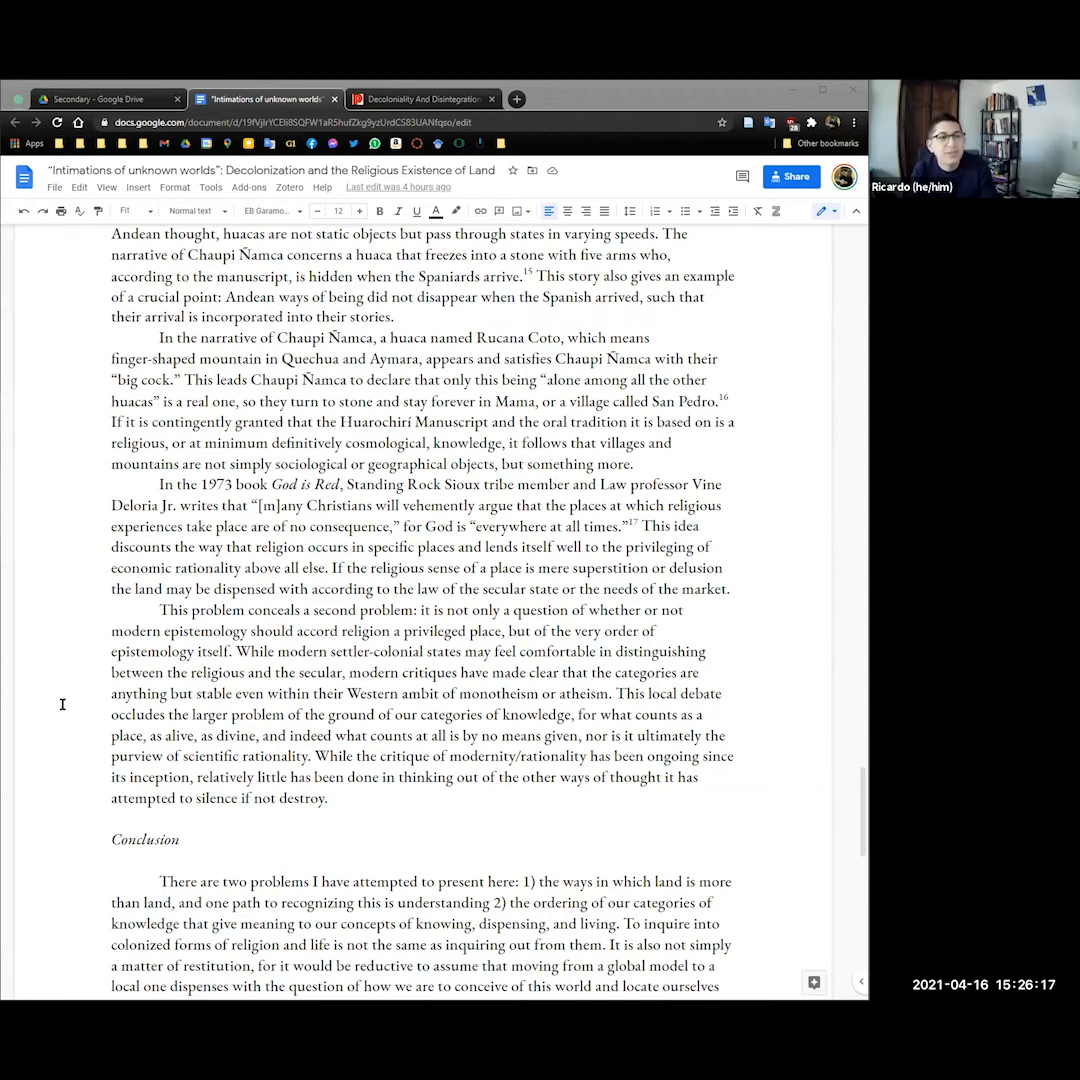
scroll("down", 3)
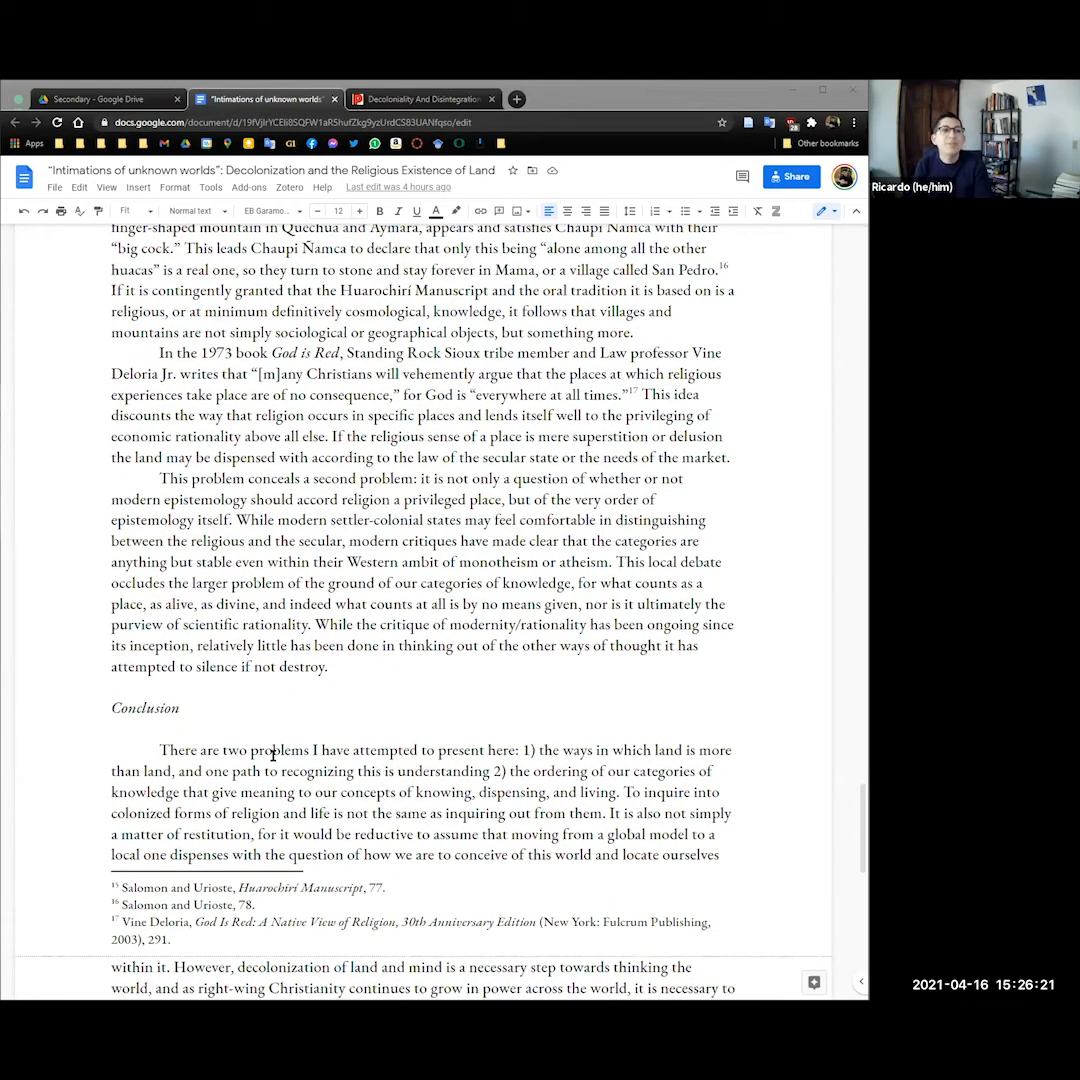
scroll("down", 3)
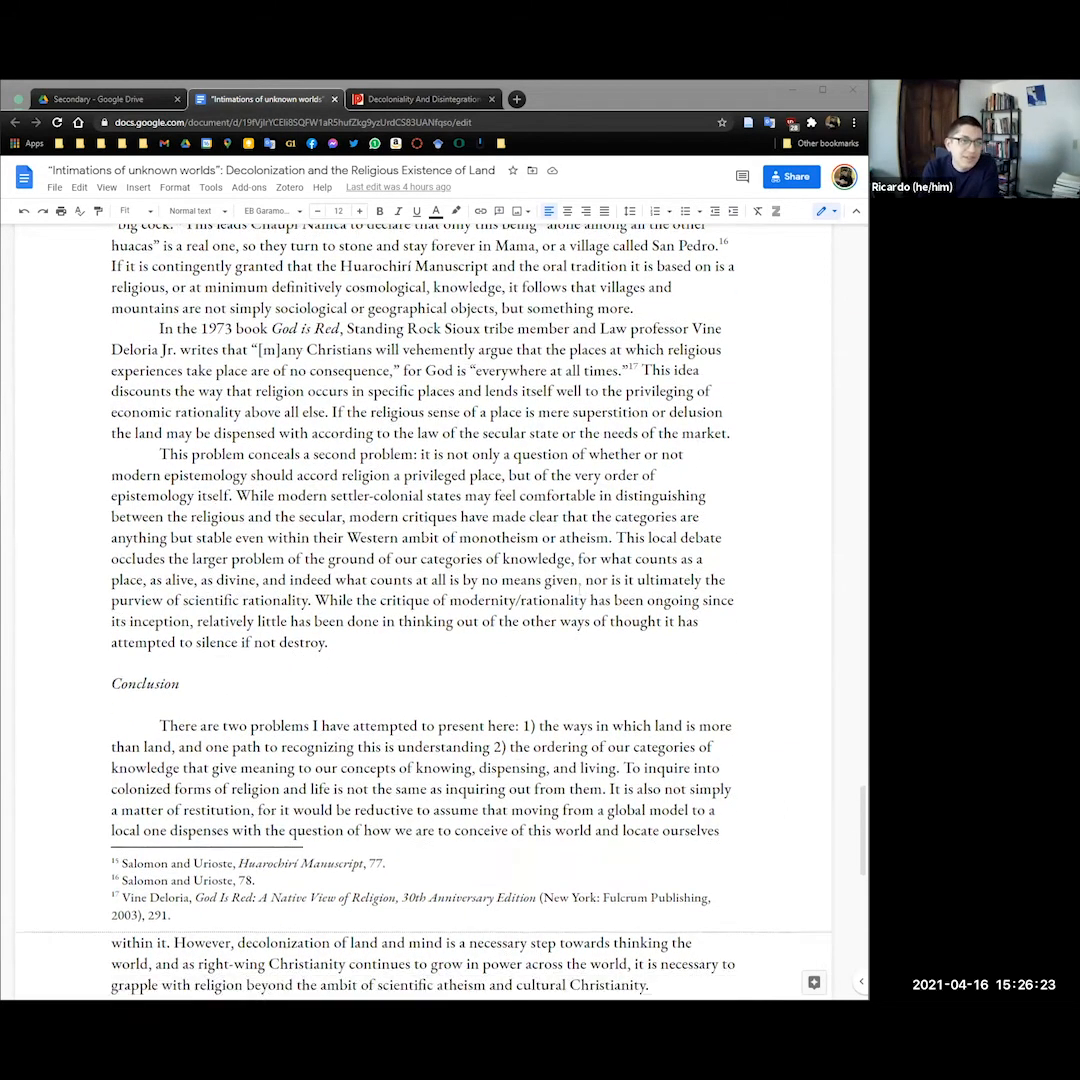
scroll("down", 3)
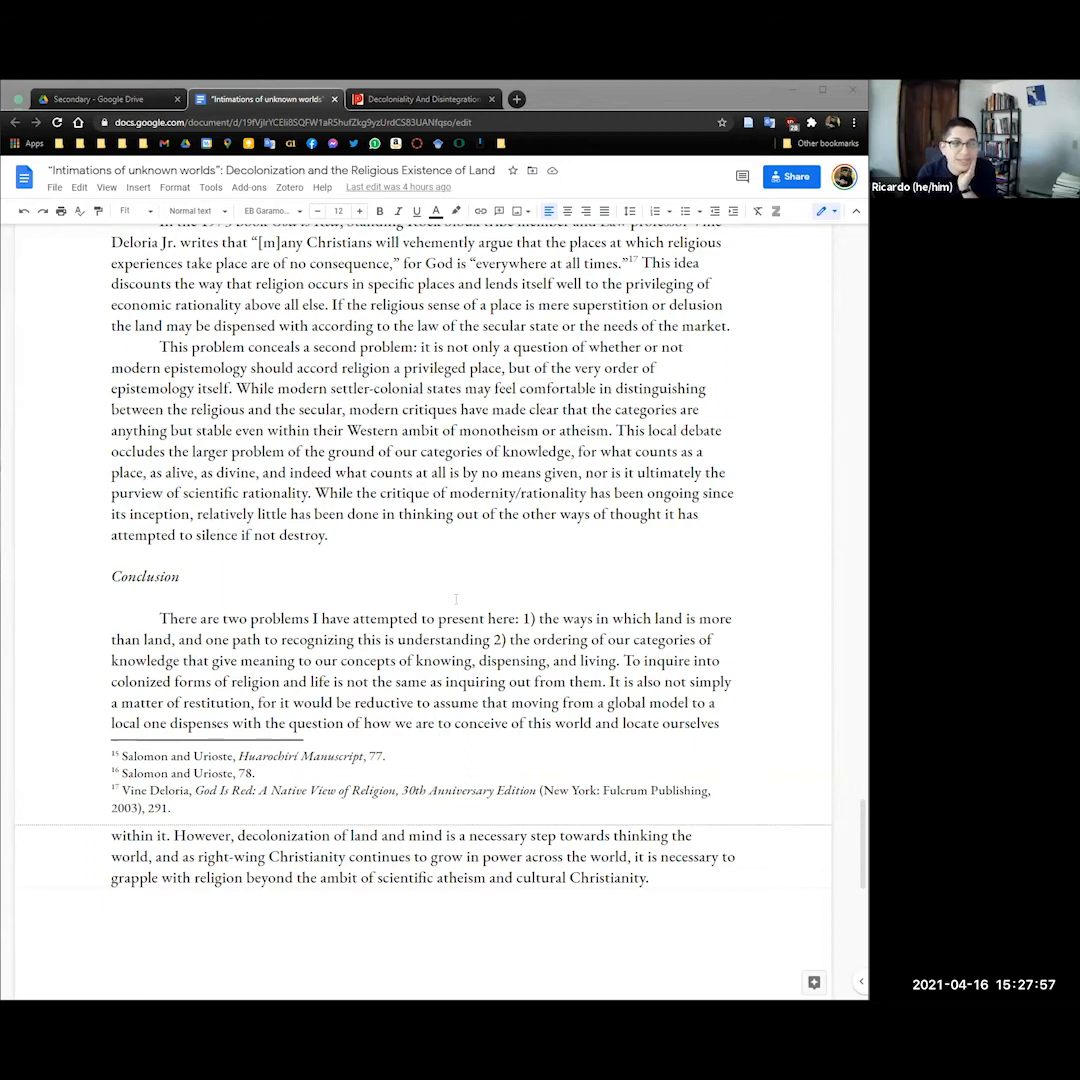
scroll("down", 3)
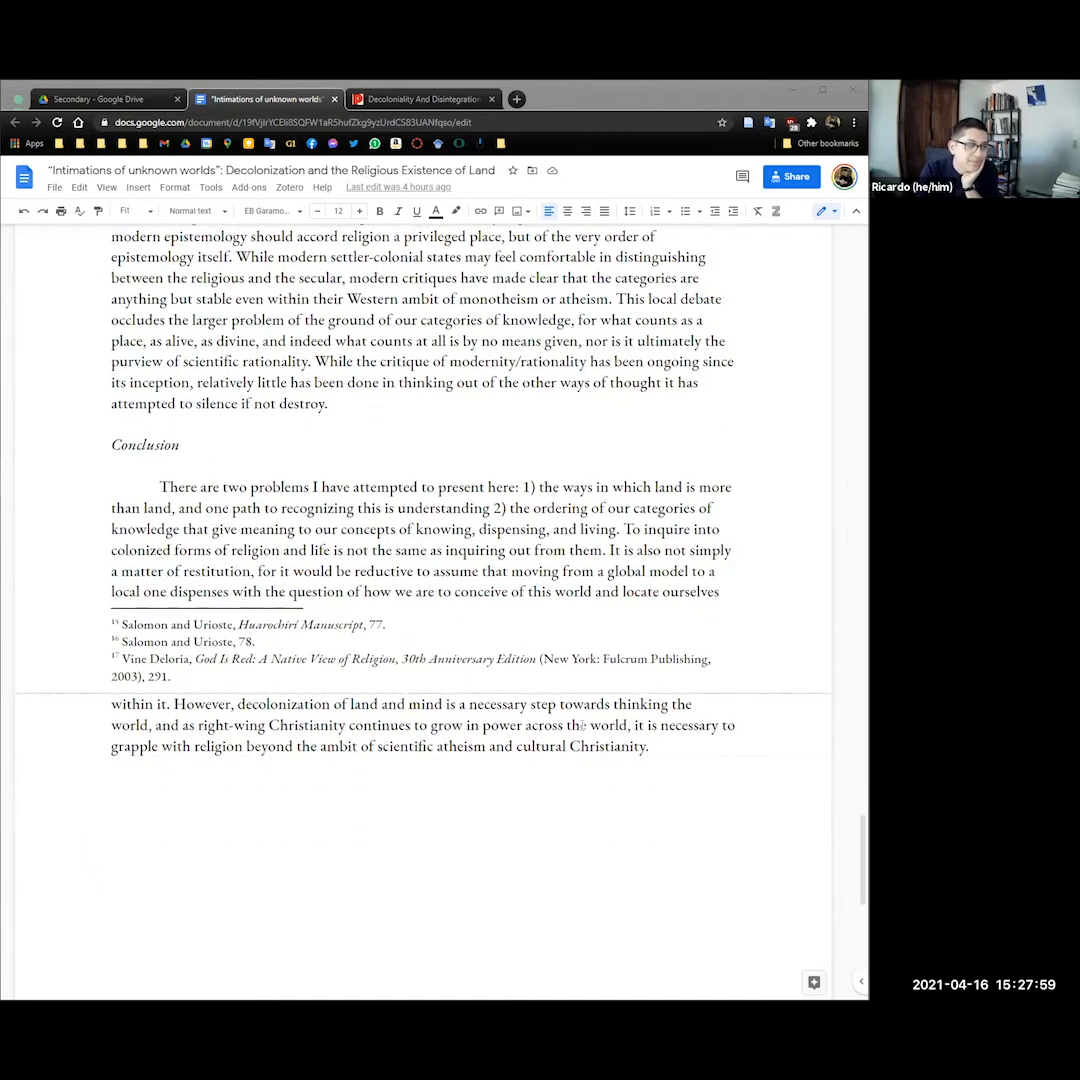